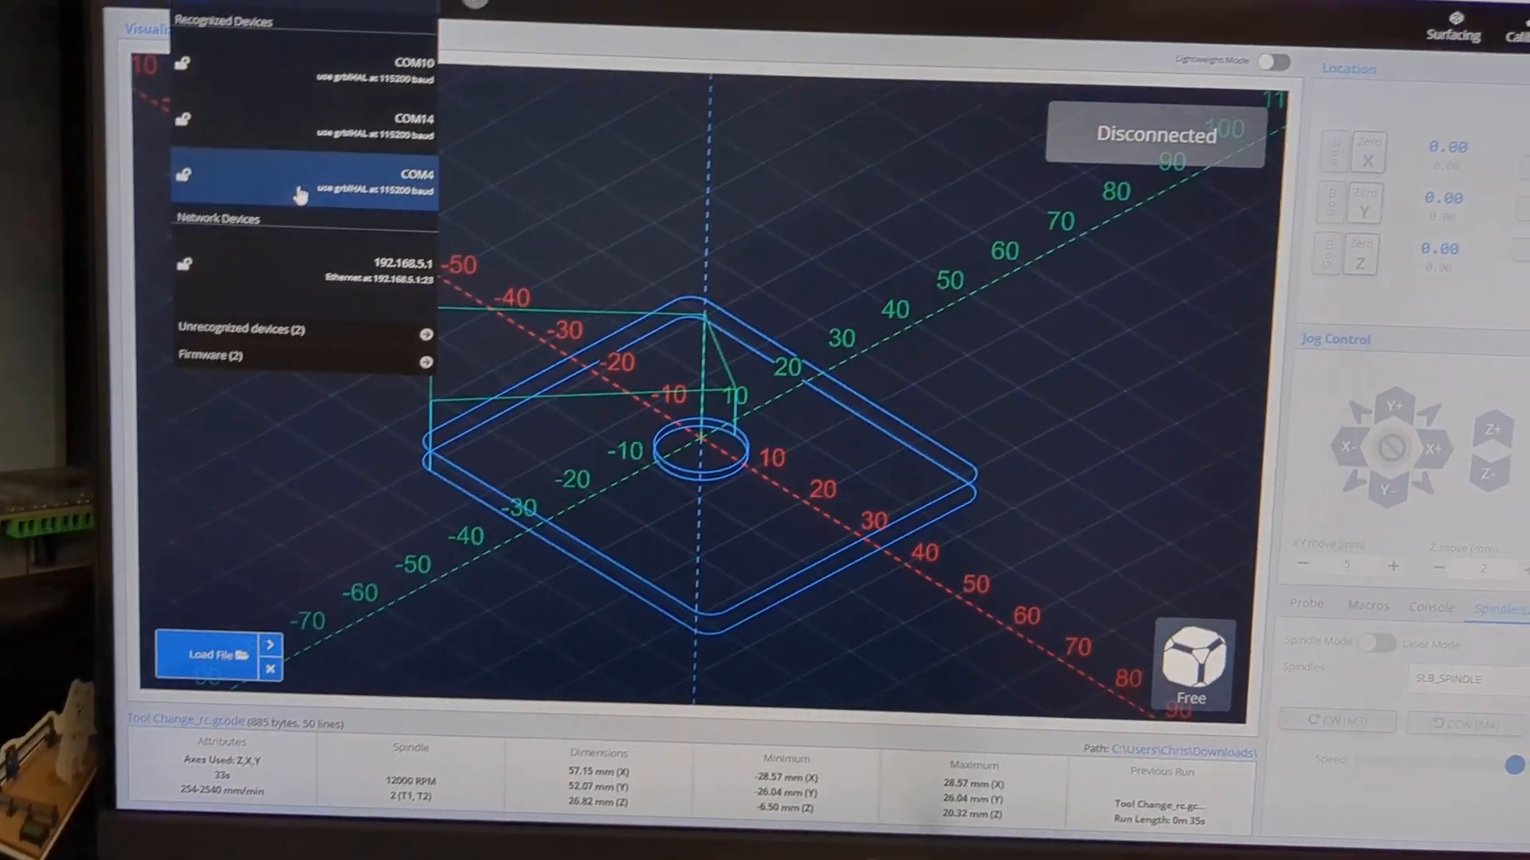
Step: Connect to the grblHAL board on COM4 and jog the machine along positive X
{"action": "left_click", "coordinate": [302, 175]}
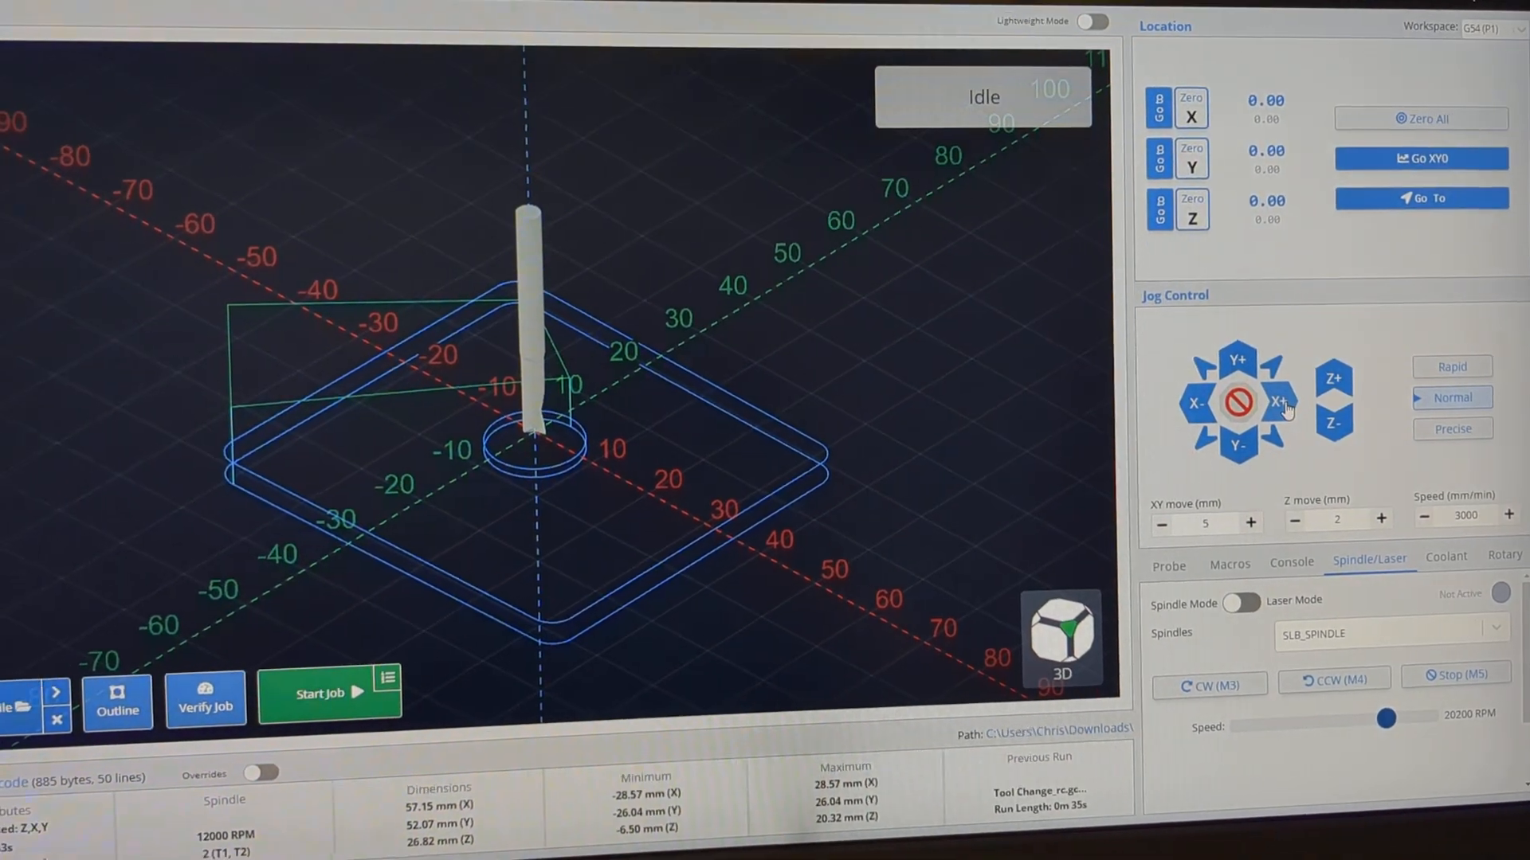
{"action": "left_click", "coordinate": [1278, 403]}
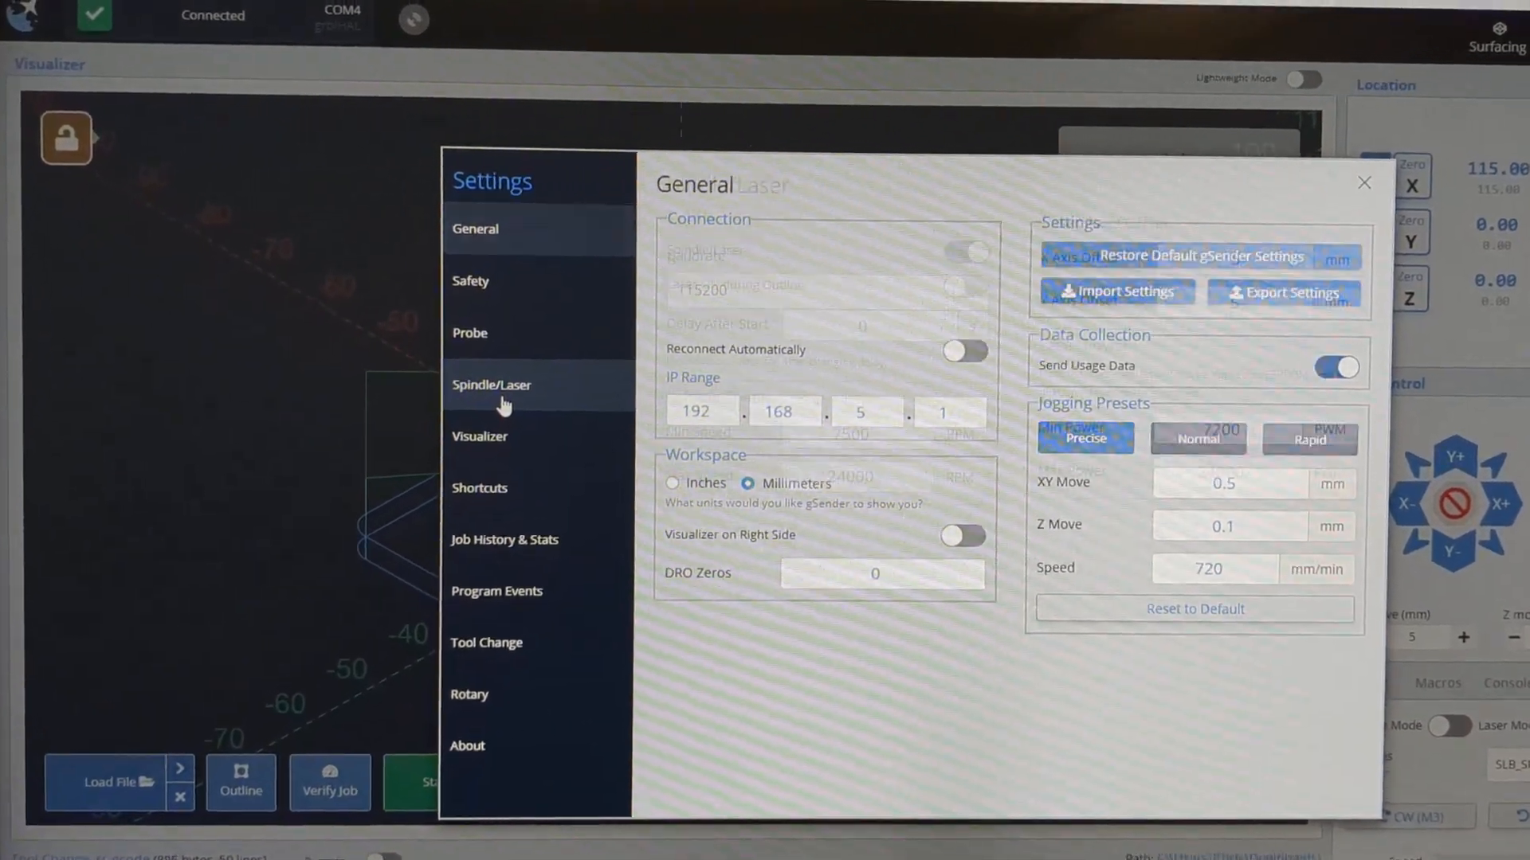
{"action": "left_click", "coordinate": [490, 385]}
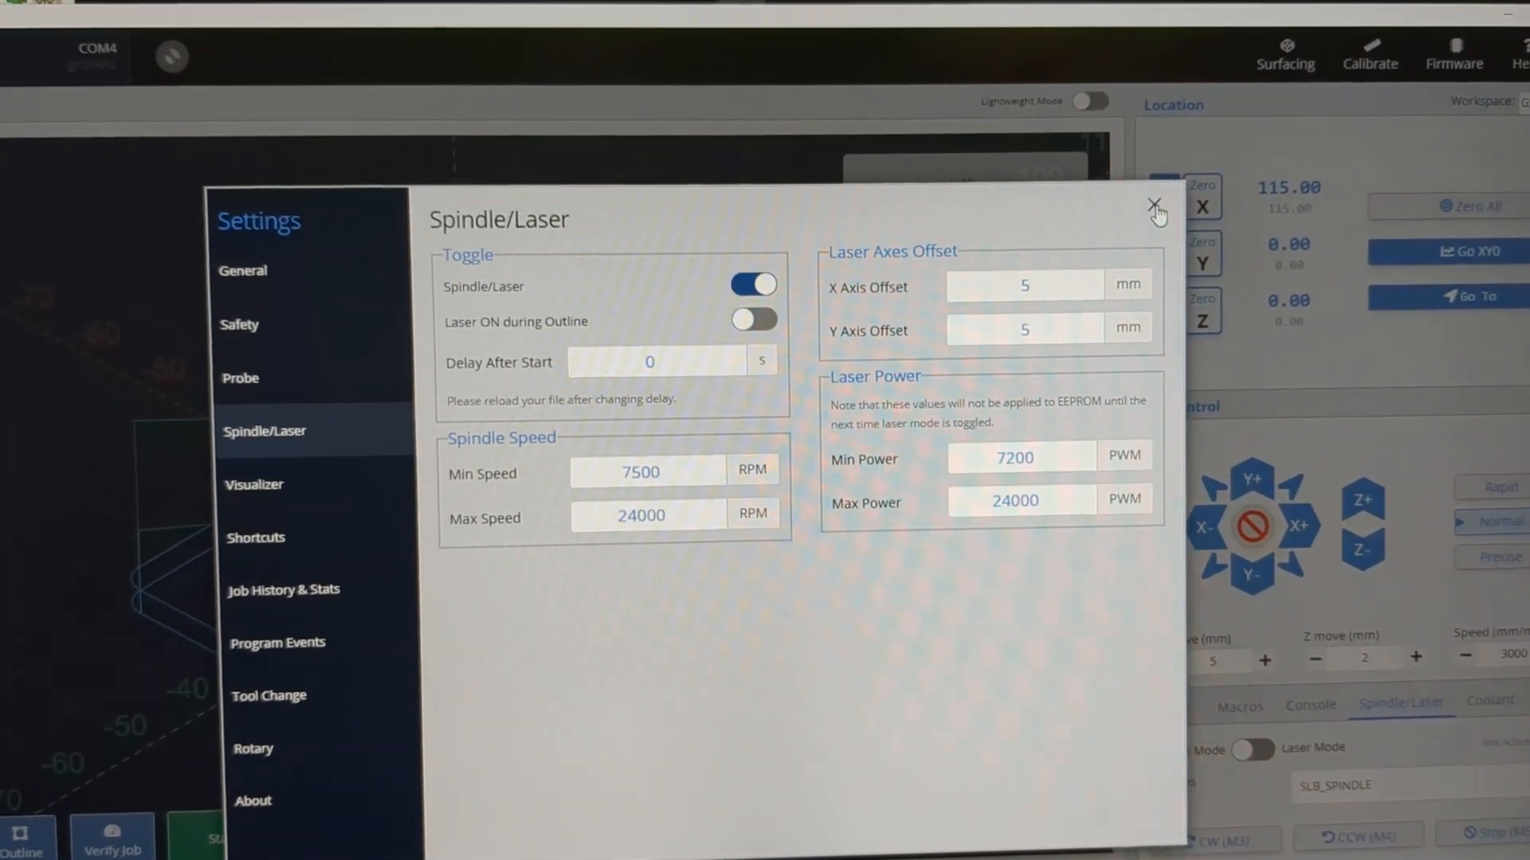
{"action": "left_click", "coordinate": [1154, 206]}
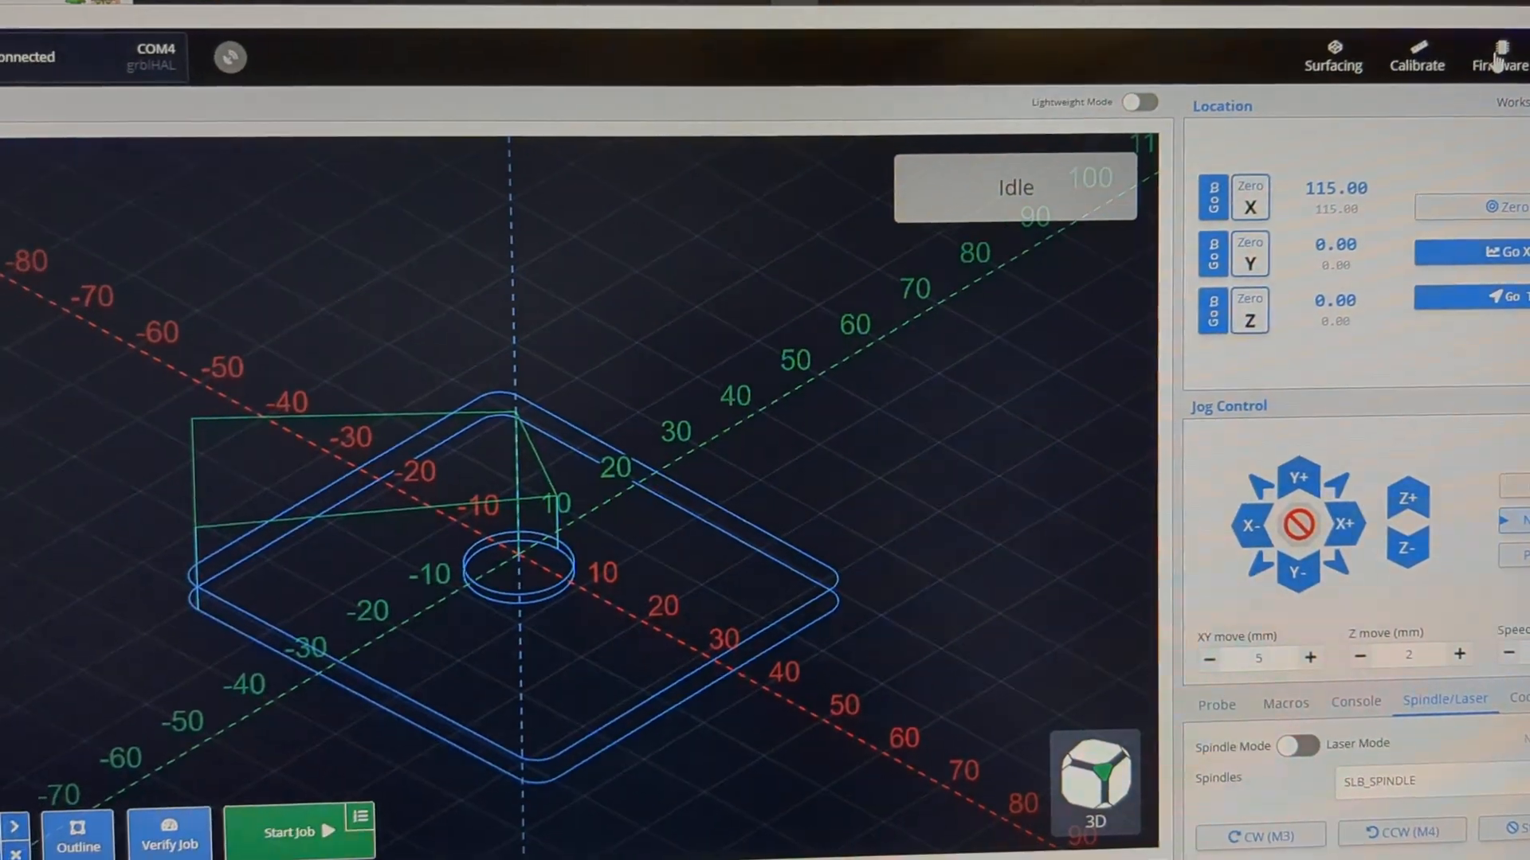
Step: Open the Firmware Tool and start browsing the grblHAL $ settings
{"action": "left_click", "coordinate": [1499, 52]}
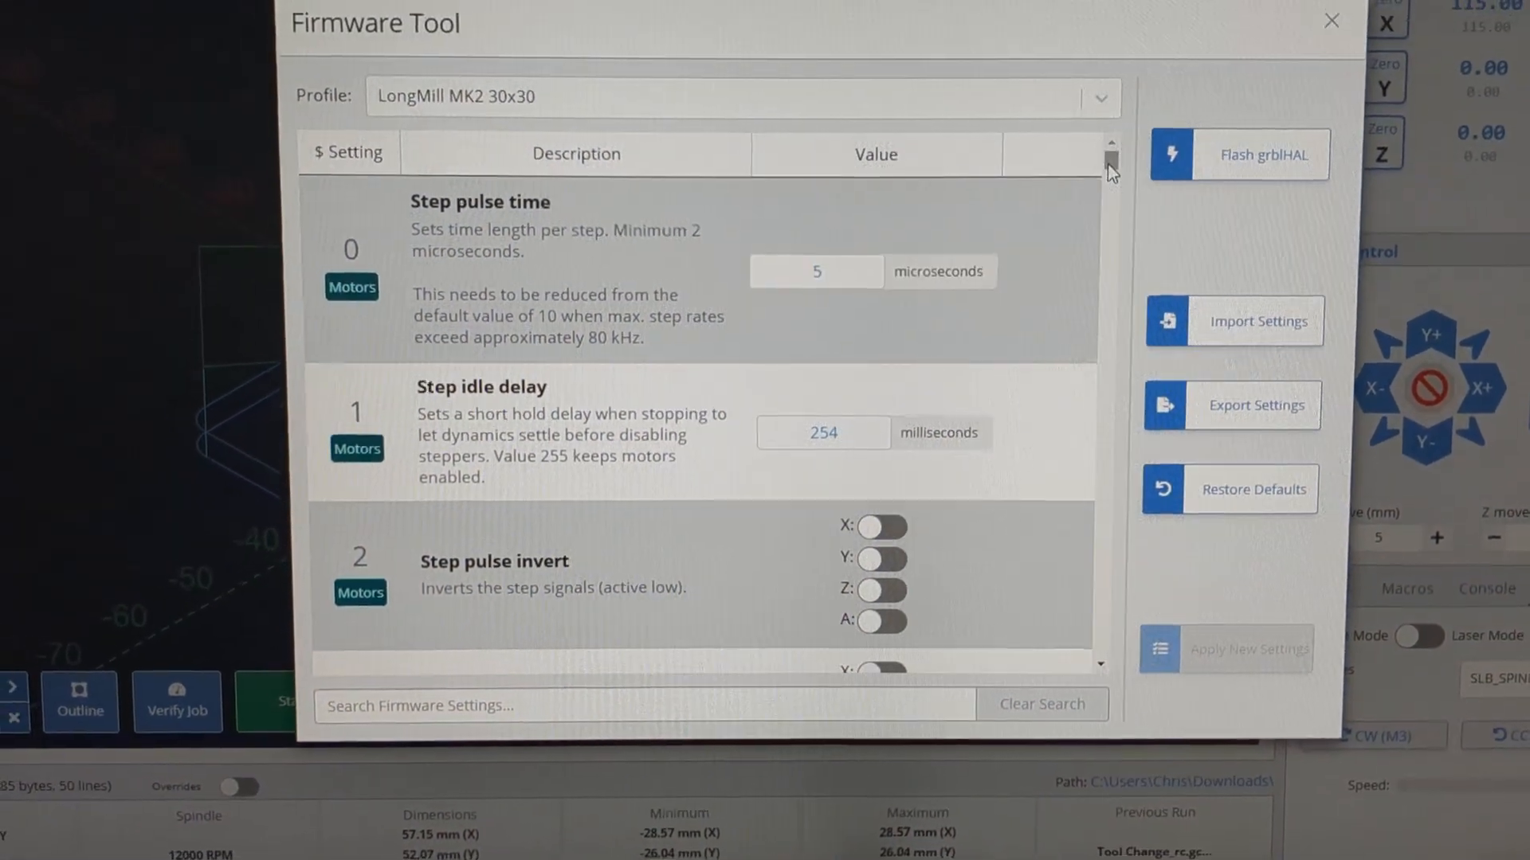
{"action": "scroll", "scroll_direction": "down", "scroll_amount": 3}
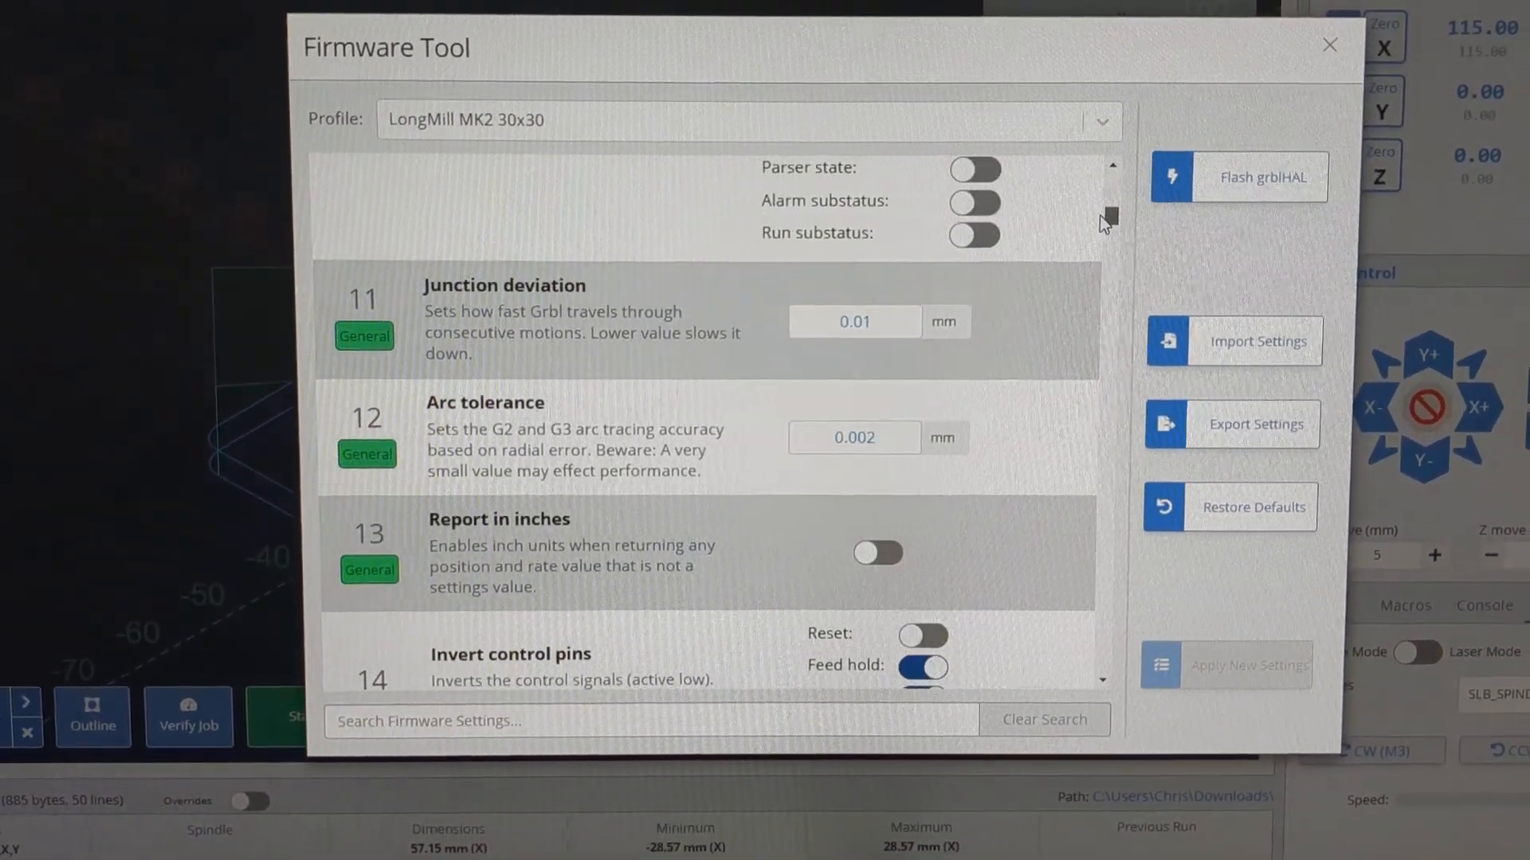
{"action": "scroll", "scroll_direction": "down", "scroll_amount": 3}
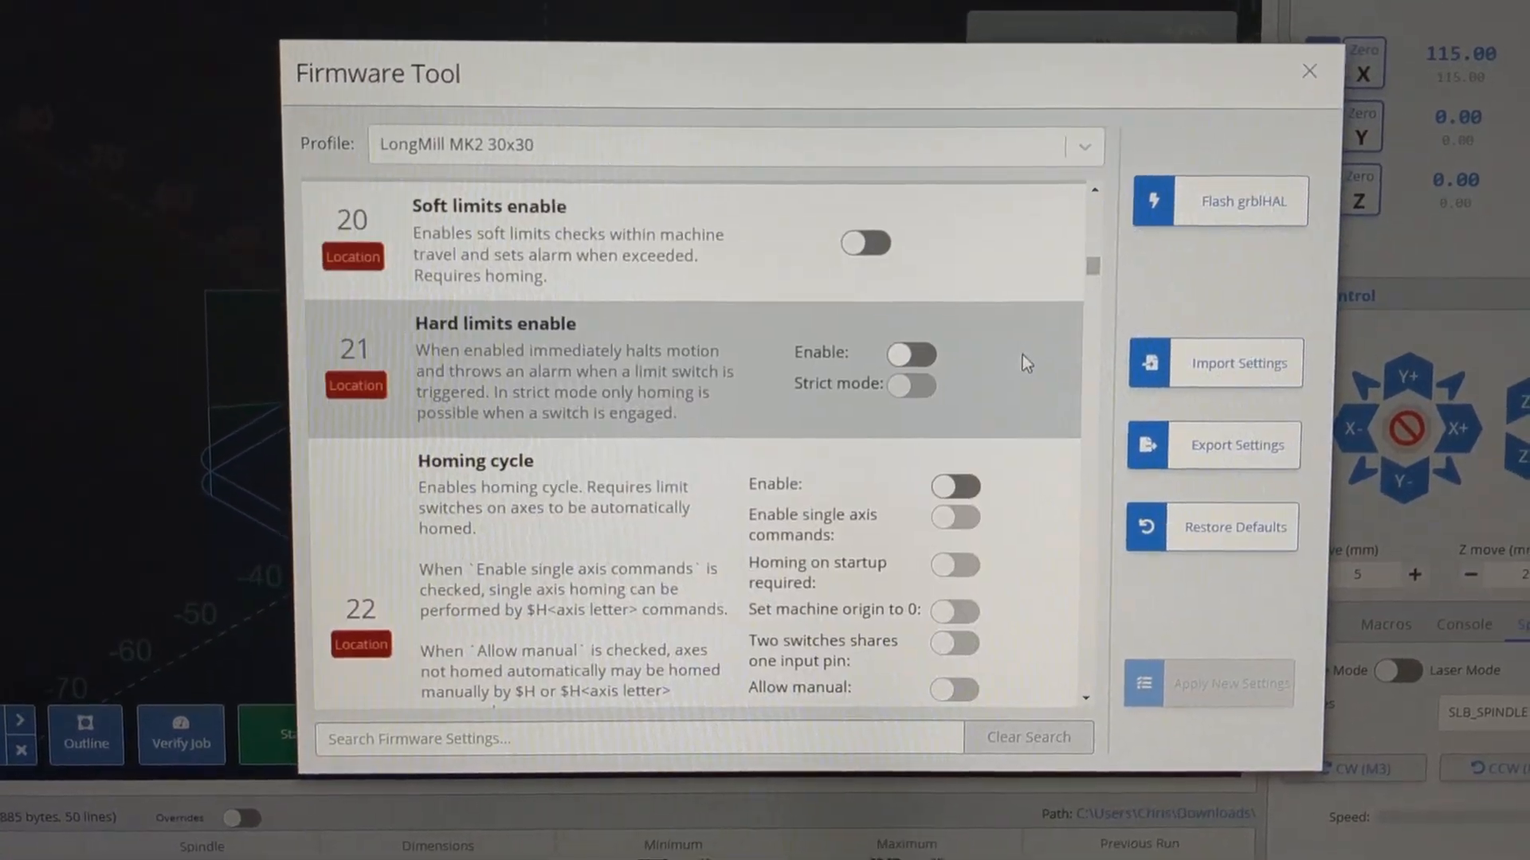
{"action": "scroll", "scroll_direction": "down", "scroll_amount": 3}
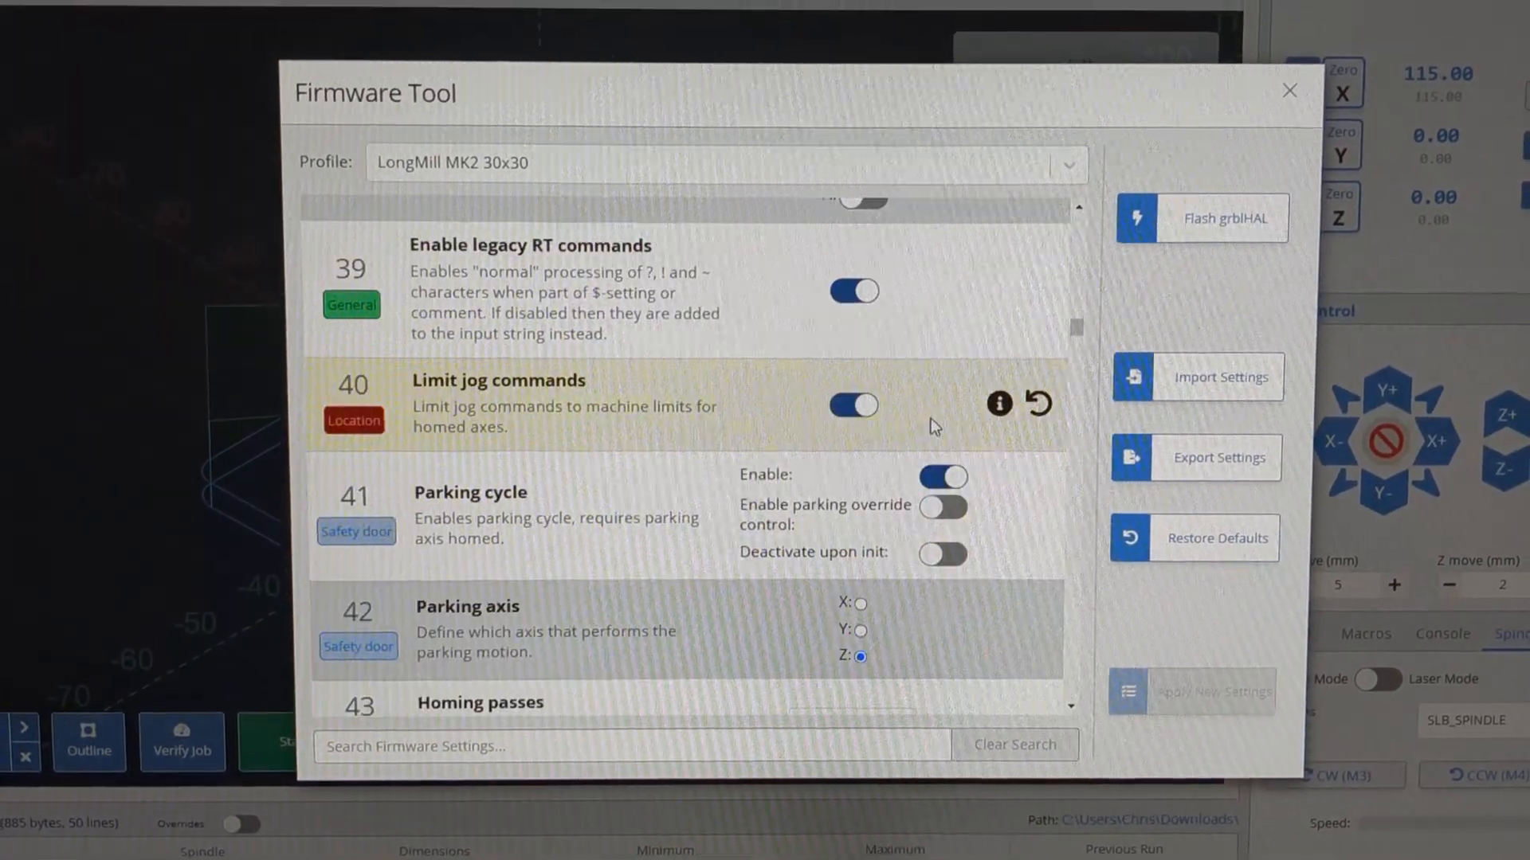
{"action": "scroll", "scroll_direction": "up", "scroll_amount": 3}
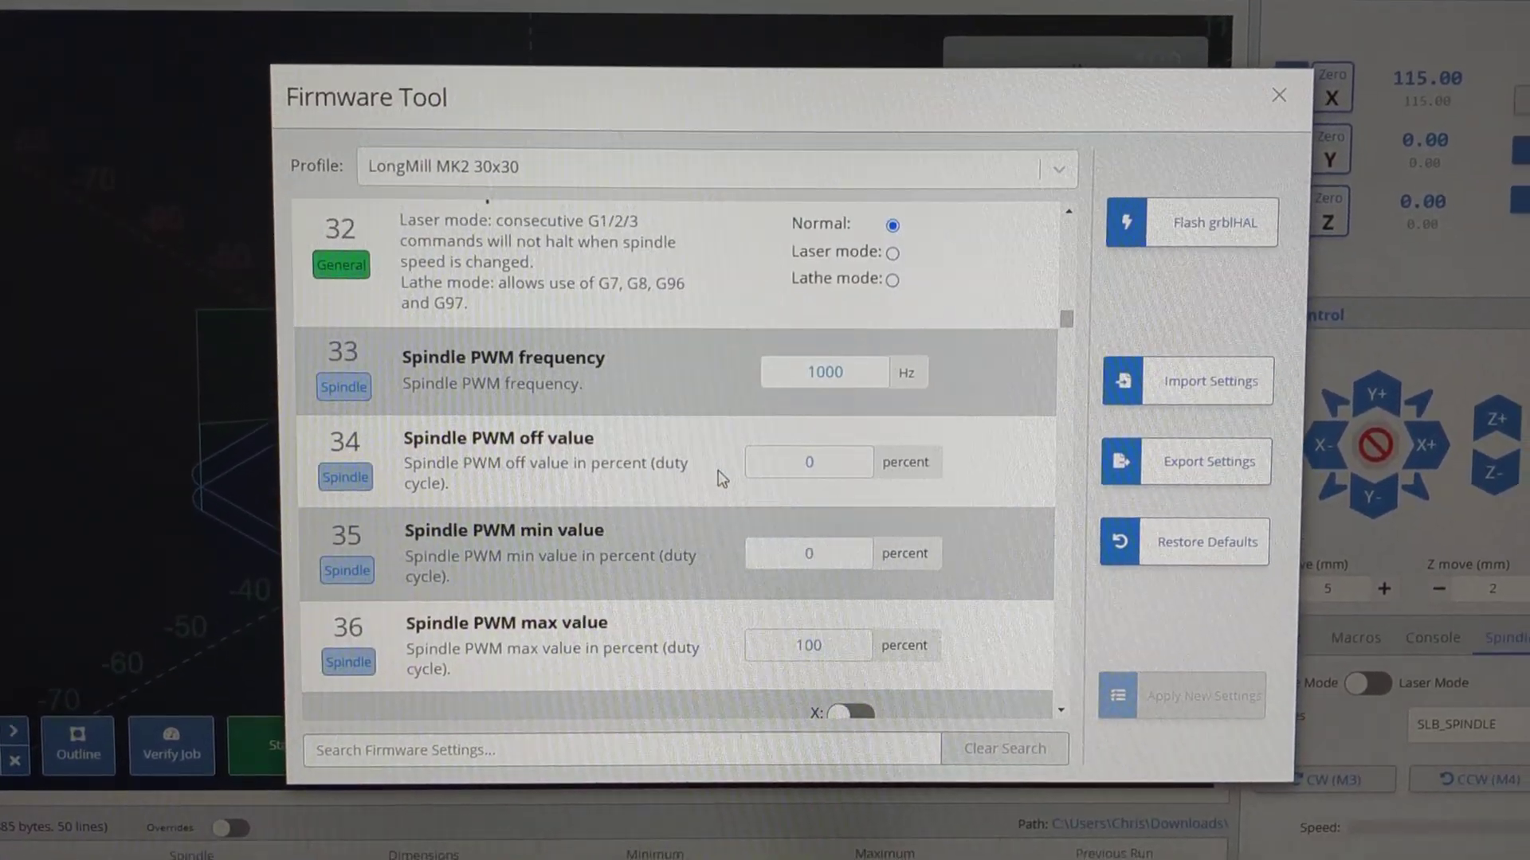
Step: Scroll further down through the remaining grblHAL $ settings
{"action": "scroll", "scroll_direction": "down", "scroll_amount": 3}
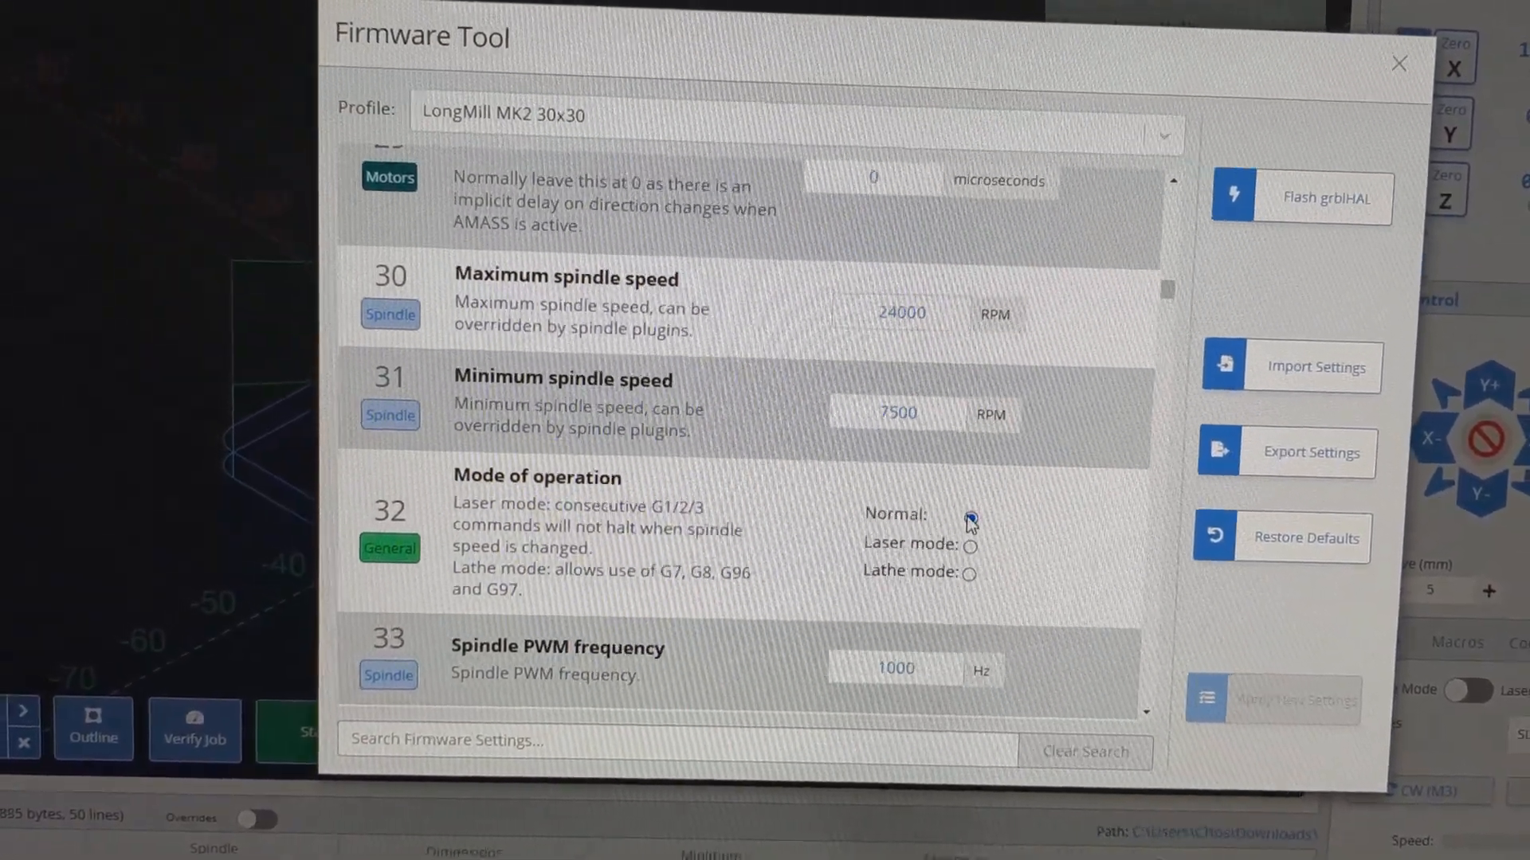
{"action": "scroll", "scroll_direction": "down", "scroll_amount": 3}
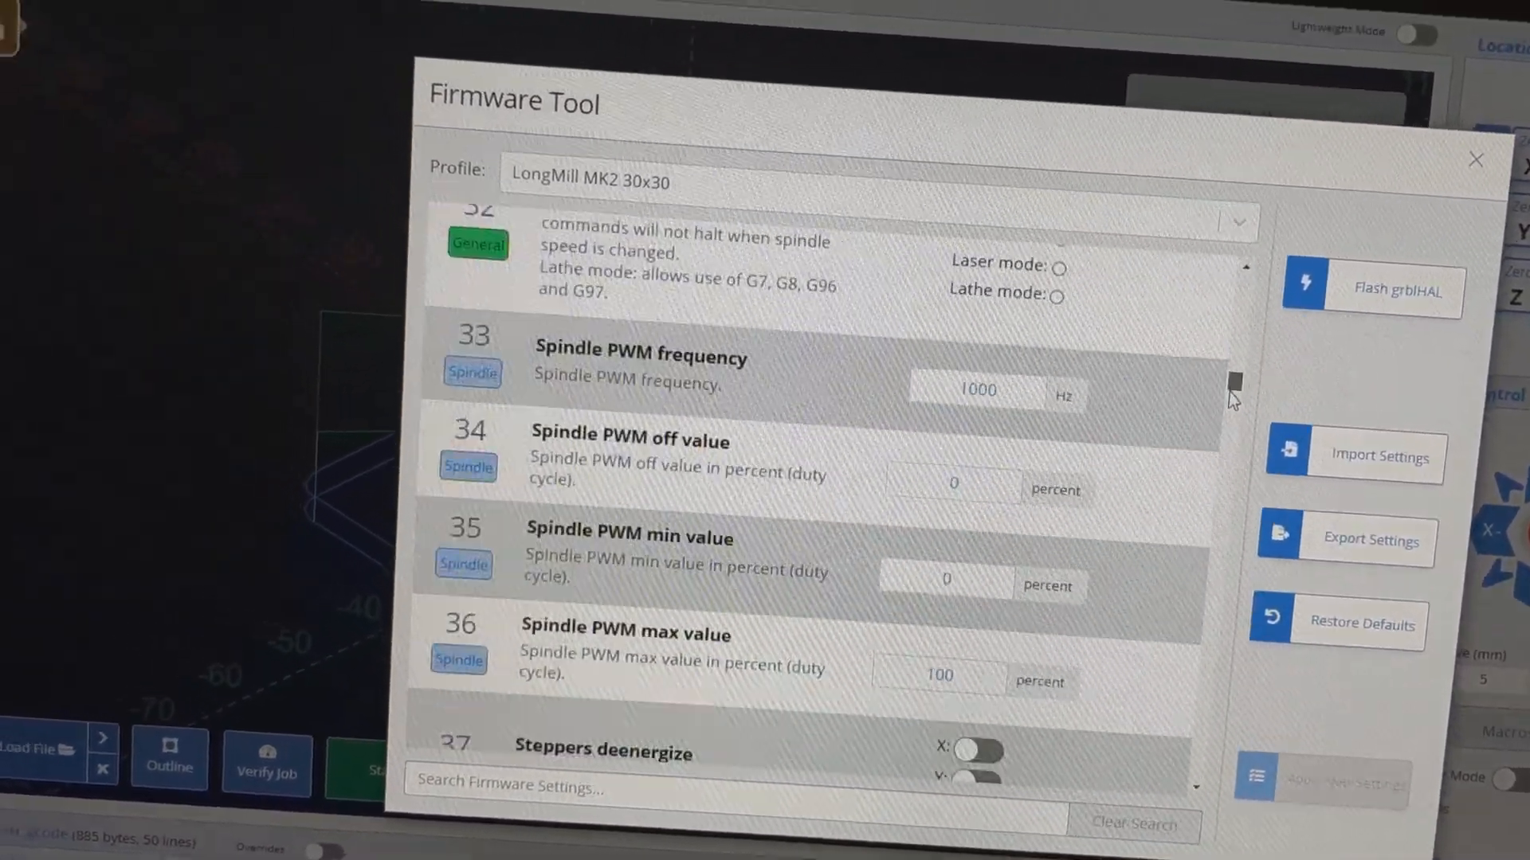
{"action": "scroll", "scroll_direction": "down", "scroll_amount": 3}
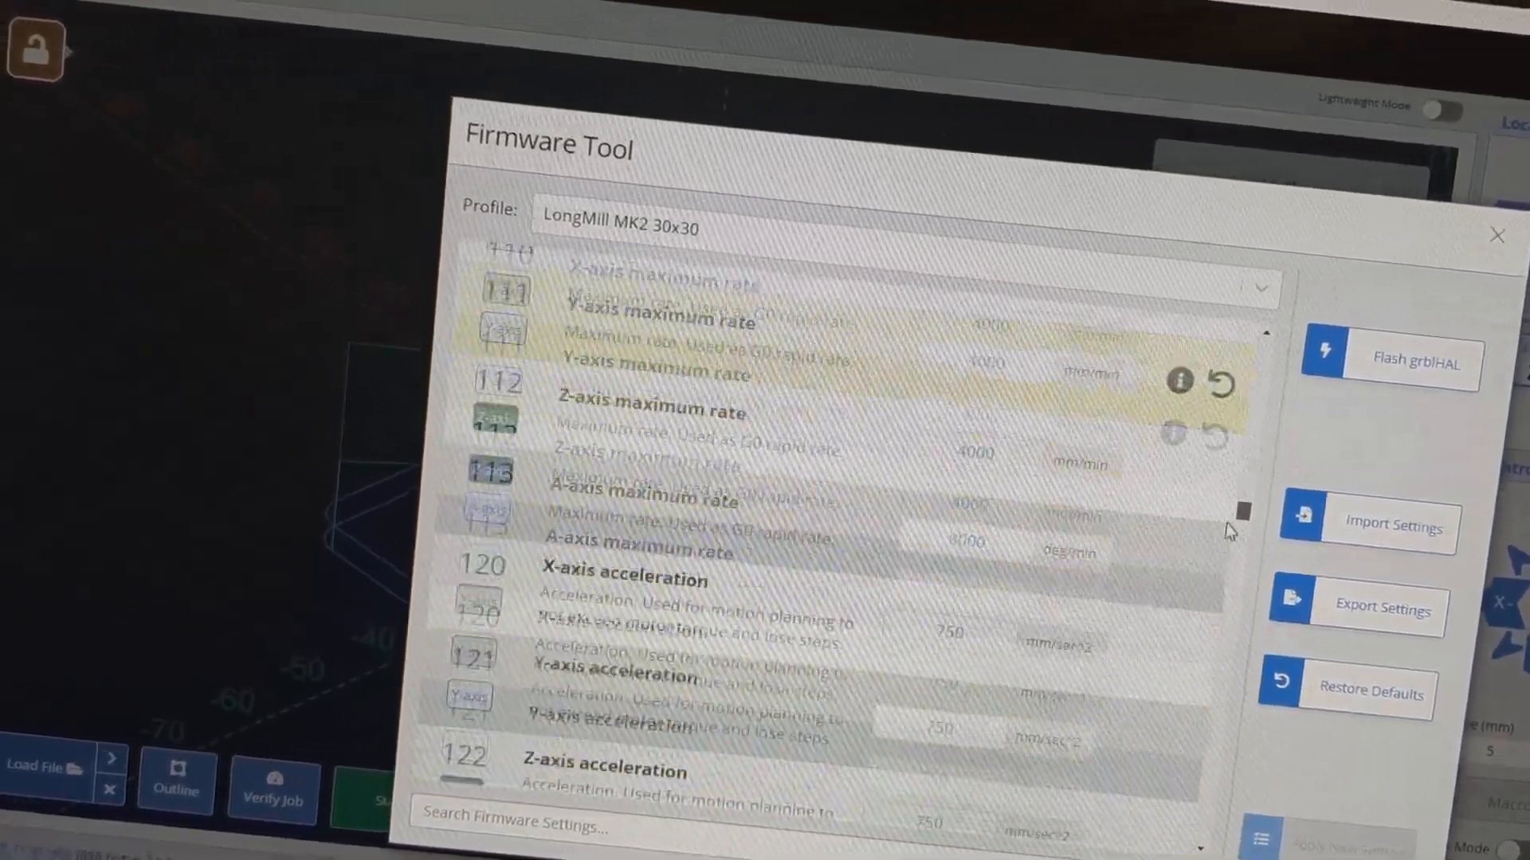
{"action": "scroll", "scroll_direction": "down", "scroll_amount": 3}
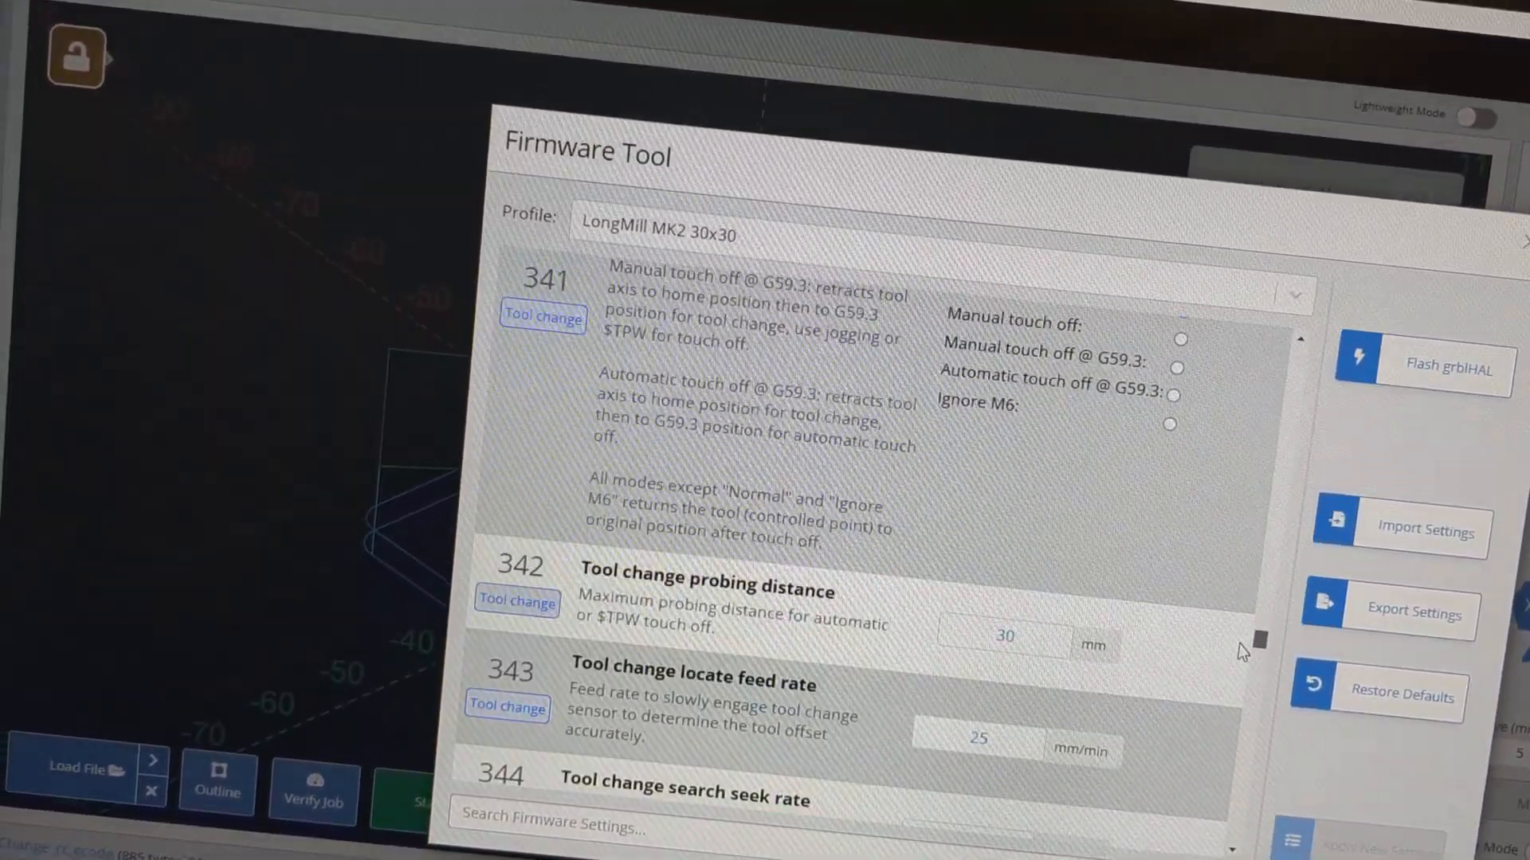
{"action": "scroll", "scroll_direction": "down", "scroll_amount": 3}
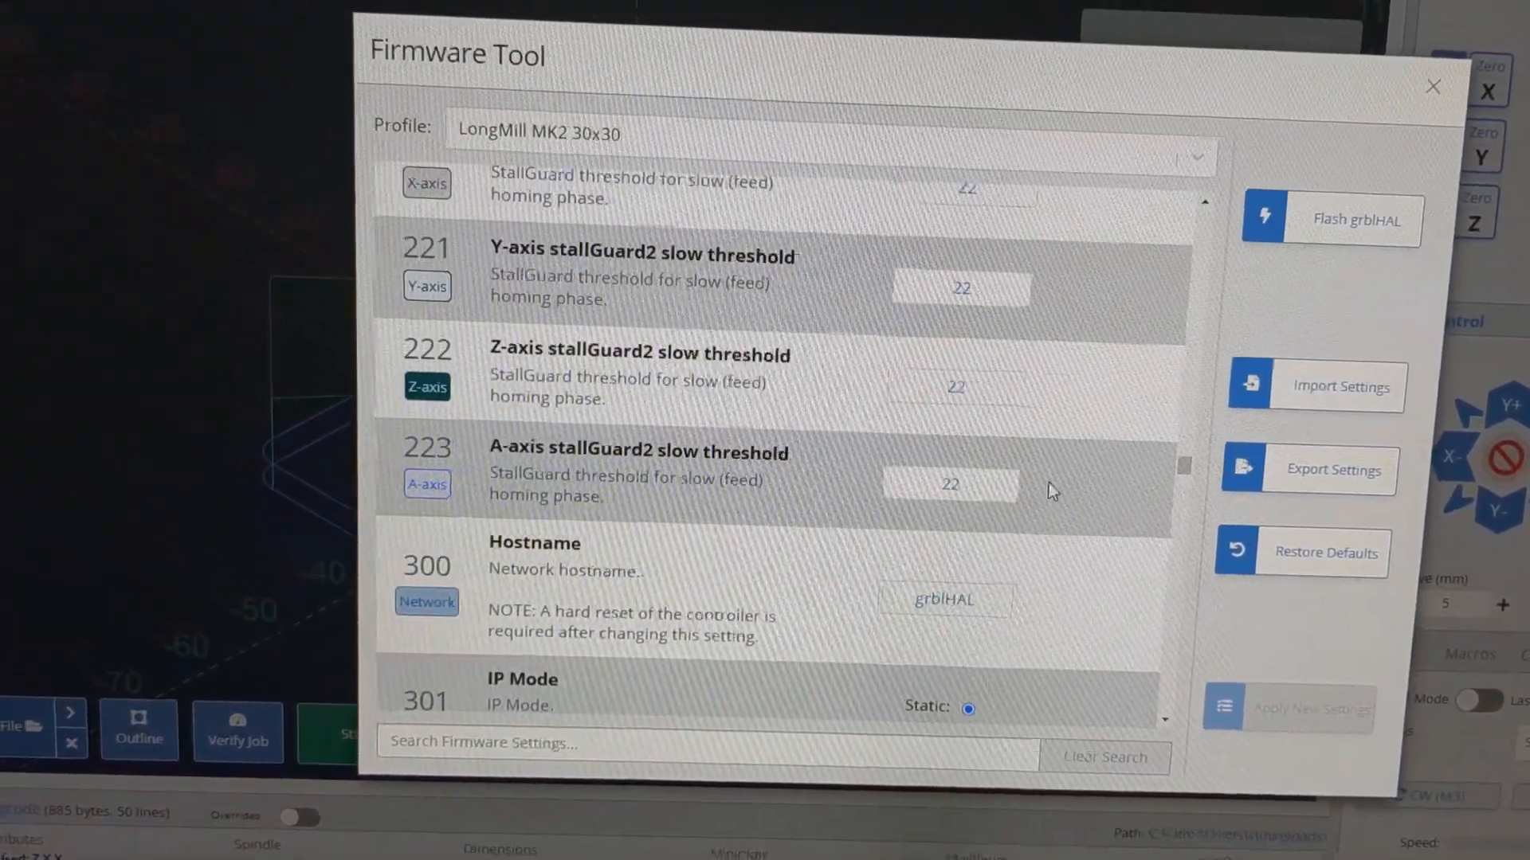
{"action": "scroll", "scroll_direction": "down", "scroll_amount": 3}
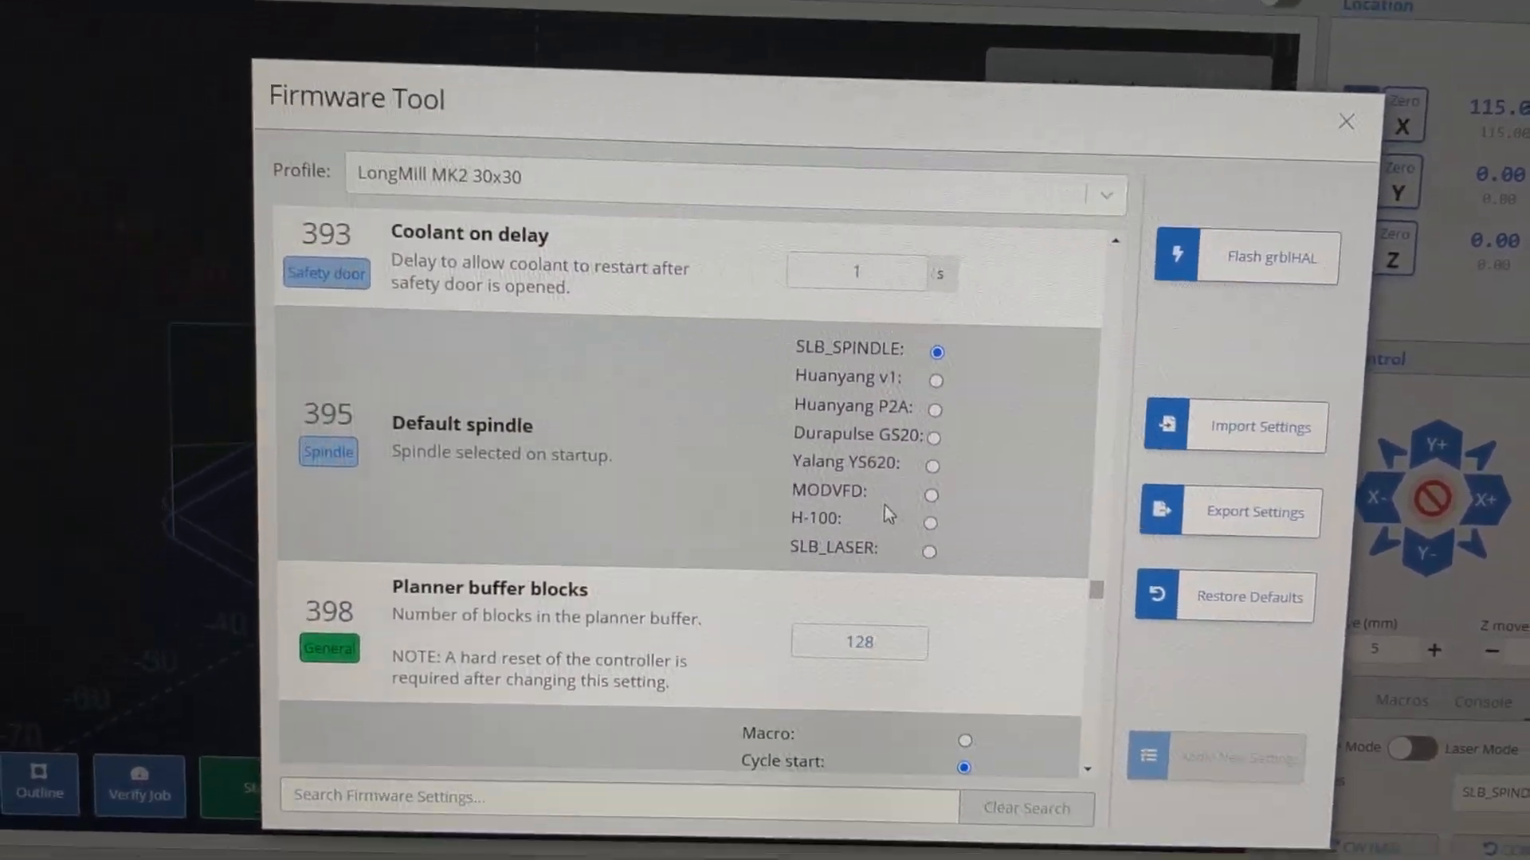
{"action": "scroll", "scroll_direction": "down", "scroll_amount": 3}
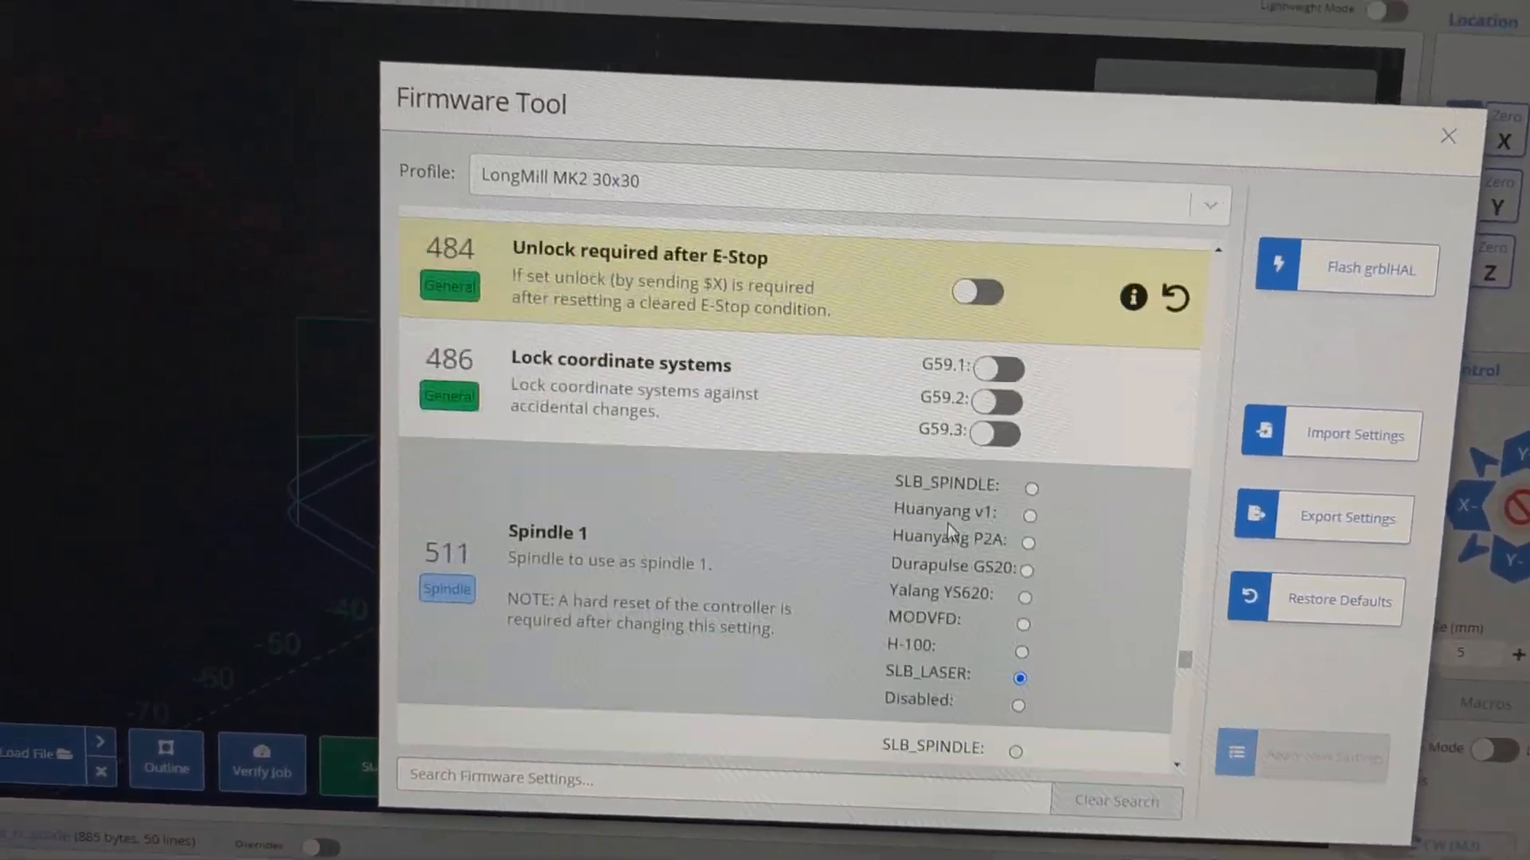
{"action": "scroll", "scroll_direction": "down", "scroll_amount": 3}
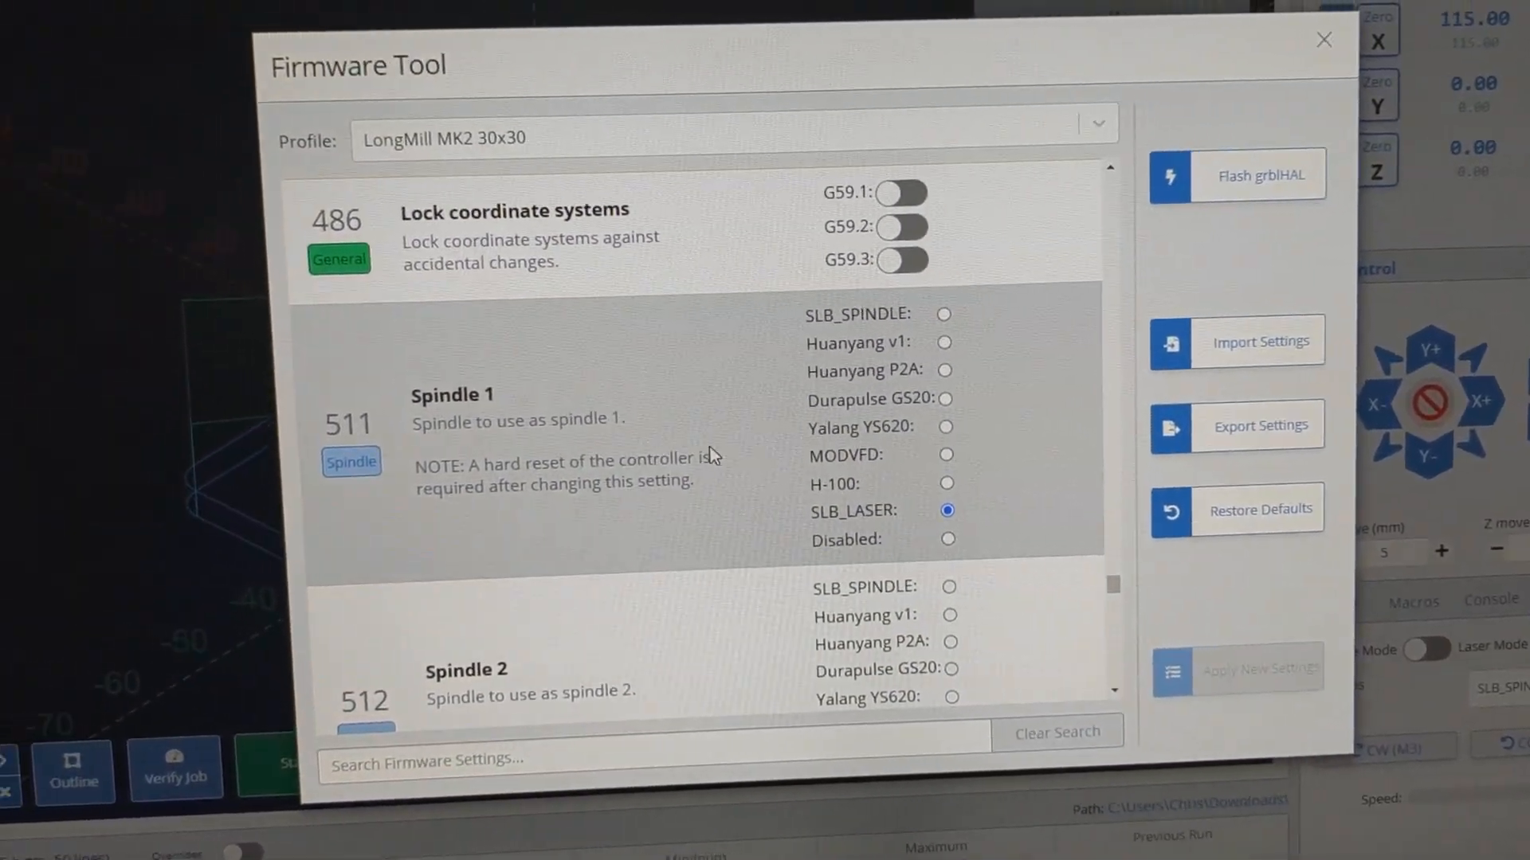
{"action": "scroll", "scroll_direction": "down", "scroll_amount": 3}
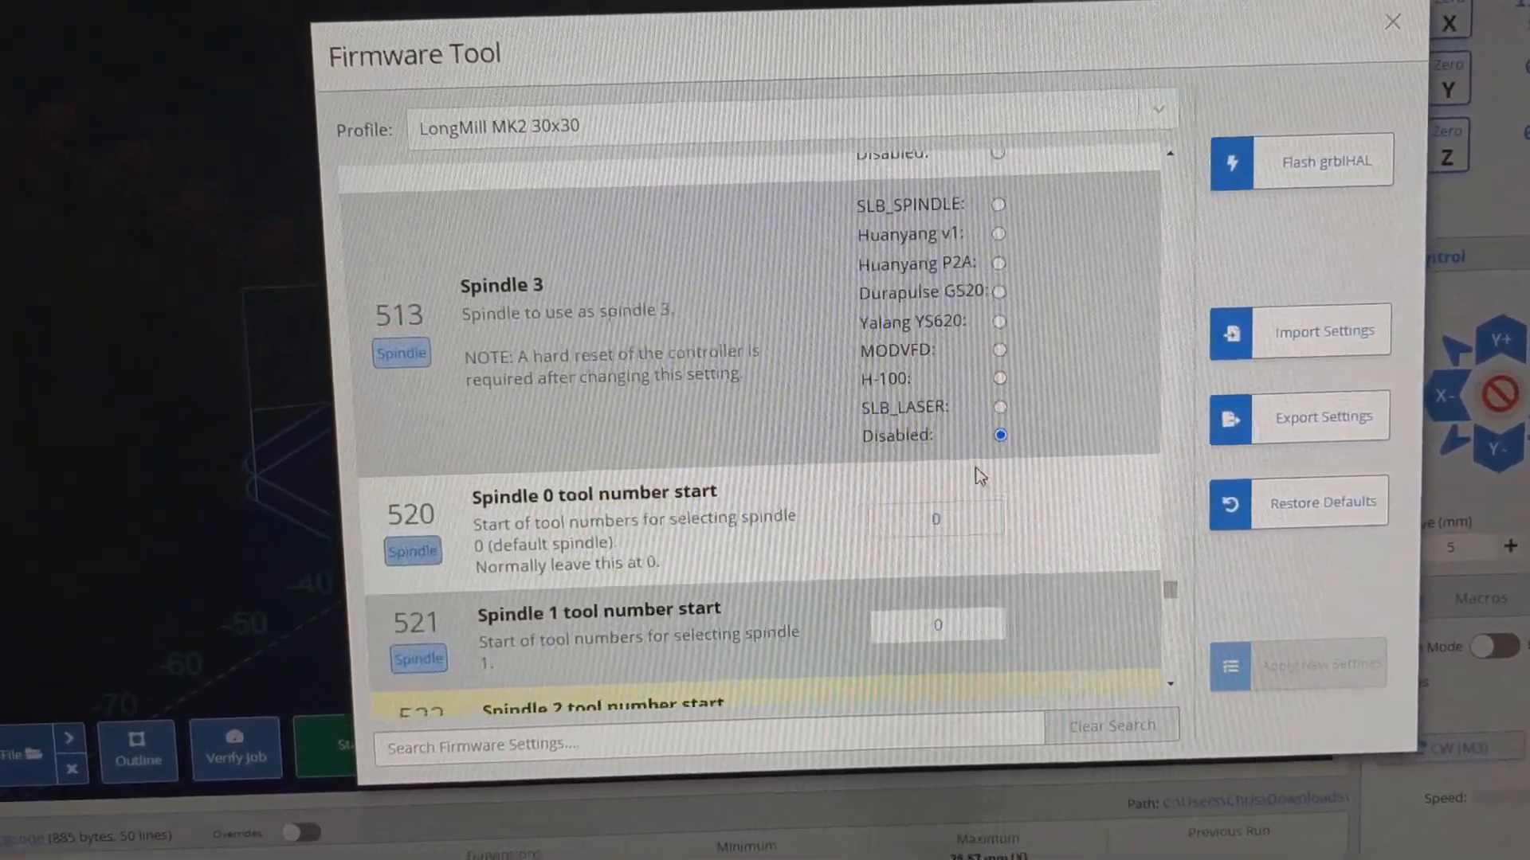
{"action": "scroll", "scroll_direction": "down", "scroll_amount": 3}
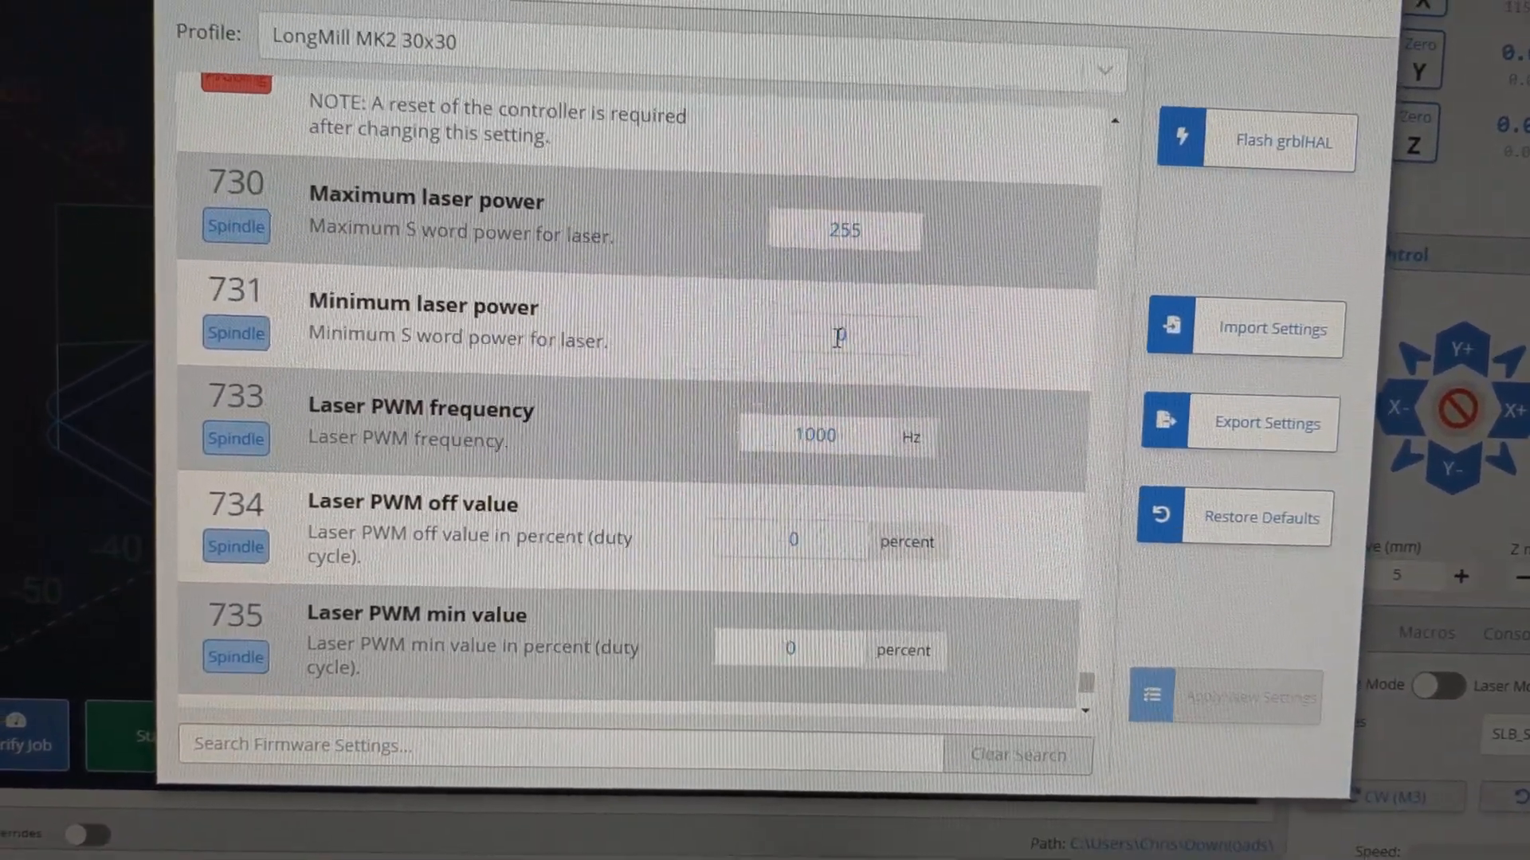
{"action": "scroll", "scroll_direction": "down", "scroll_amount": 3}
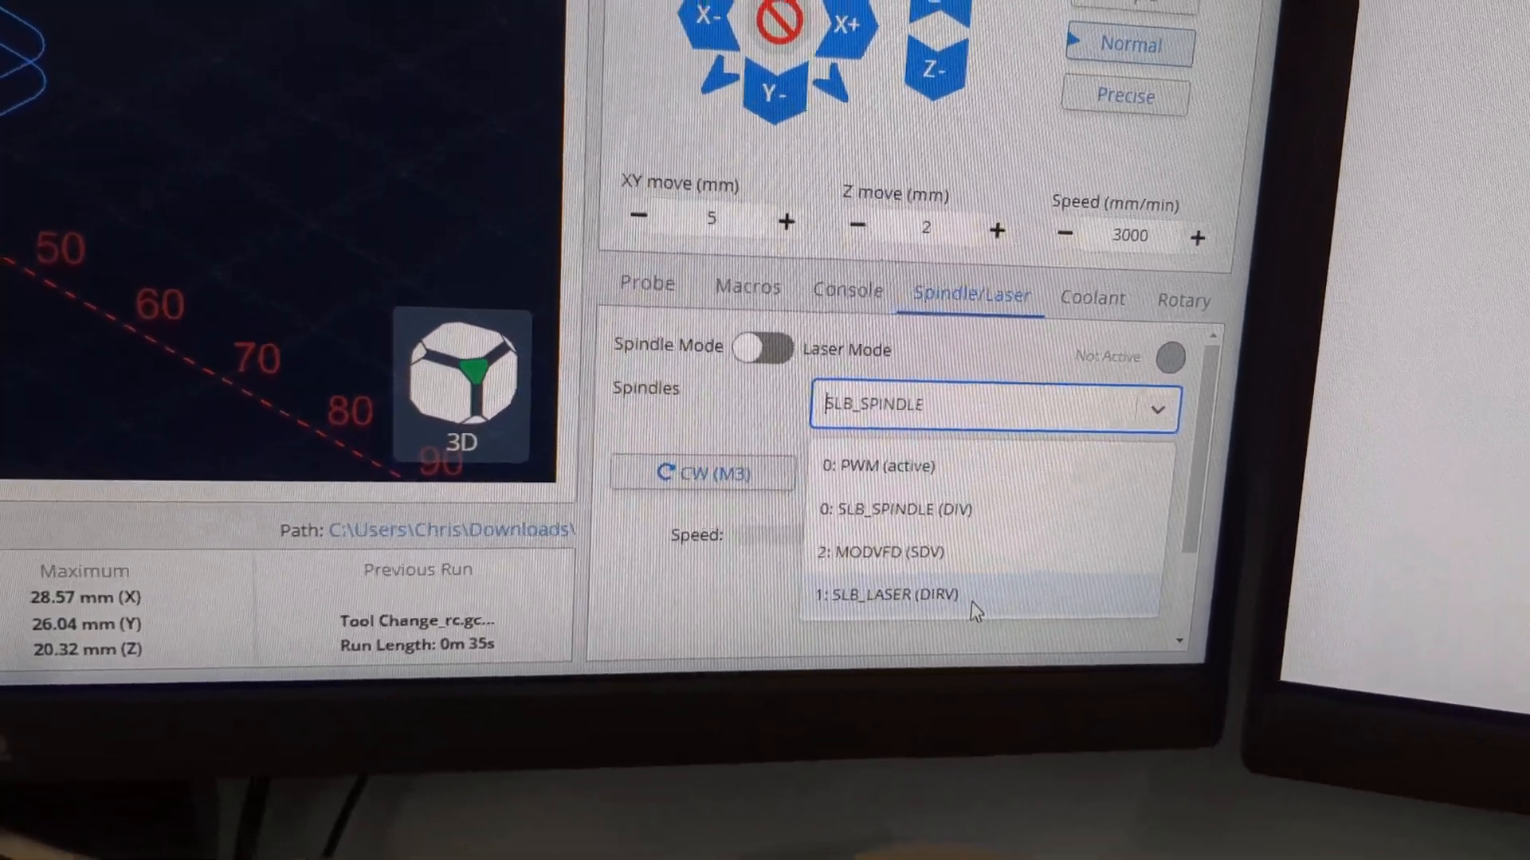
Step: Select 1: SLB_LASER (DIRV) as the spindle and switch the toggle to Laser Mode
{"action": "left_click", "coordinate": [888, 593]}
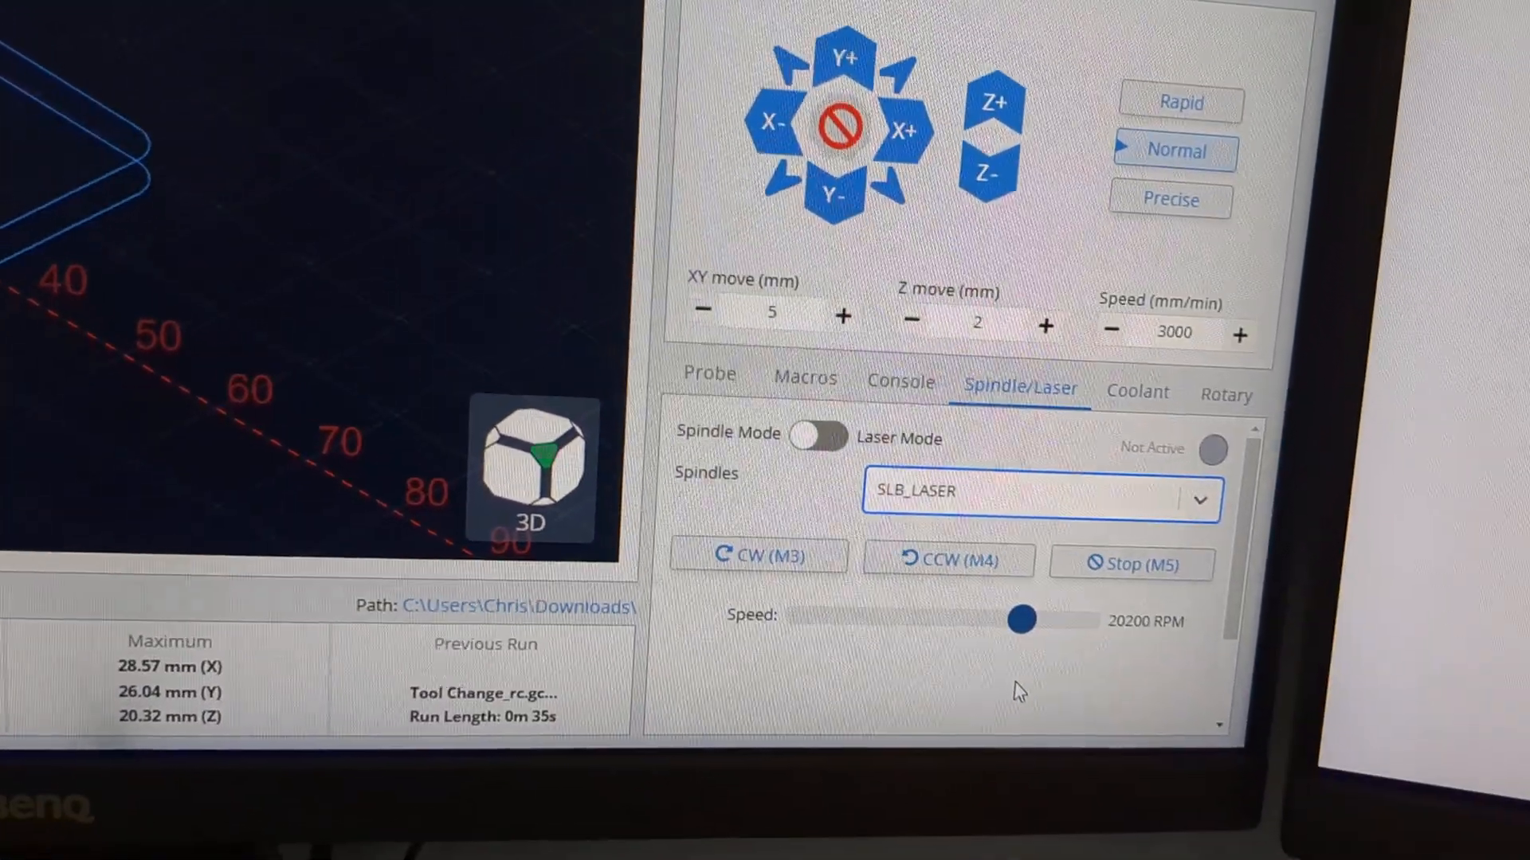
{"action": "left_click", "coordinate": [820, 435]}
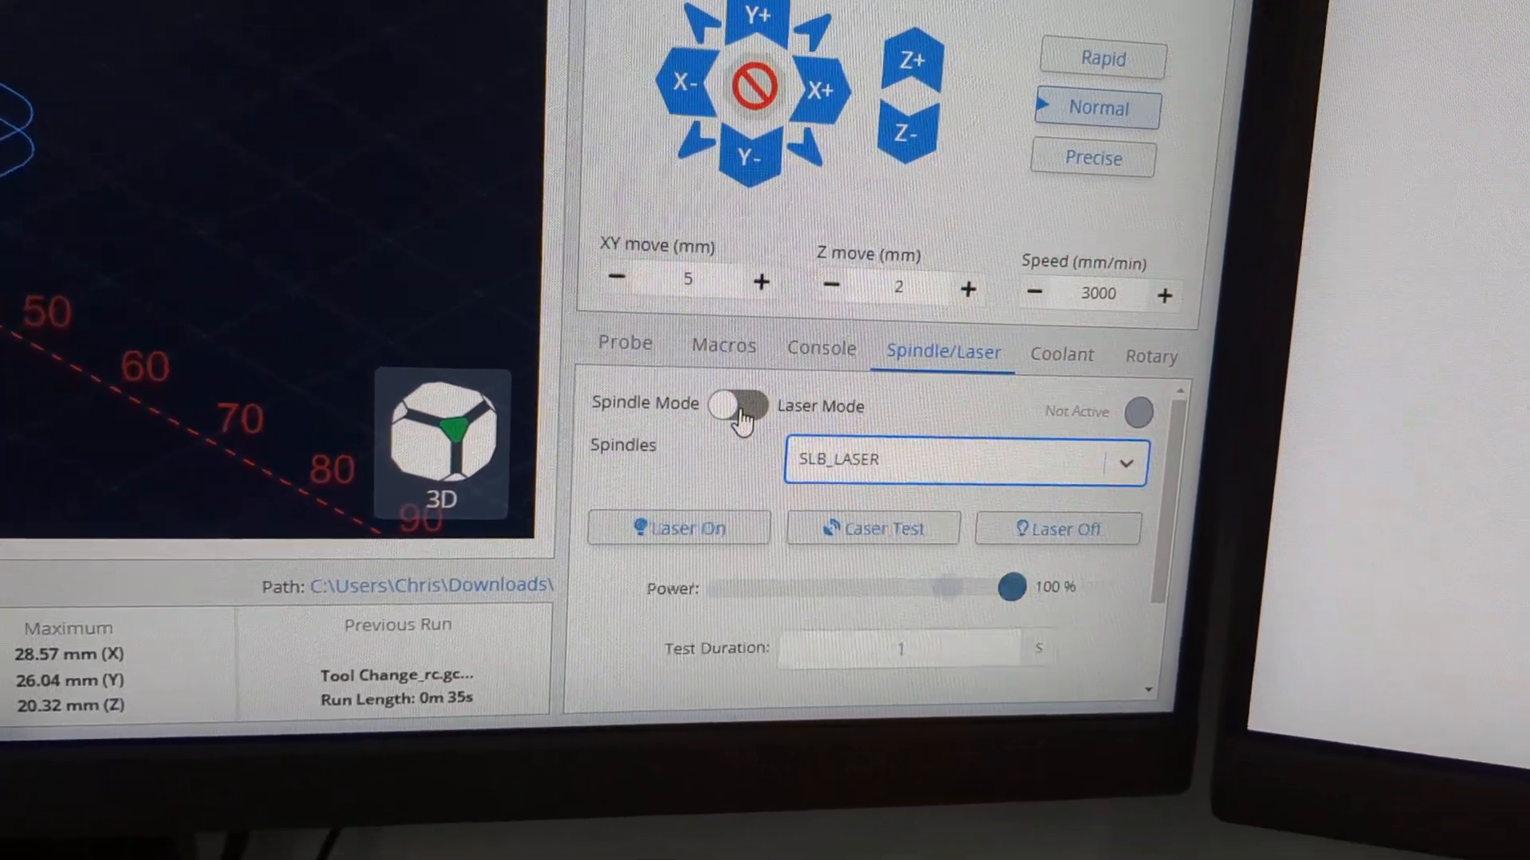
{"action": "left_click", "coordinate": [734, 405]}
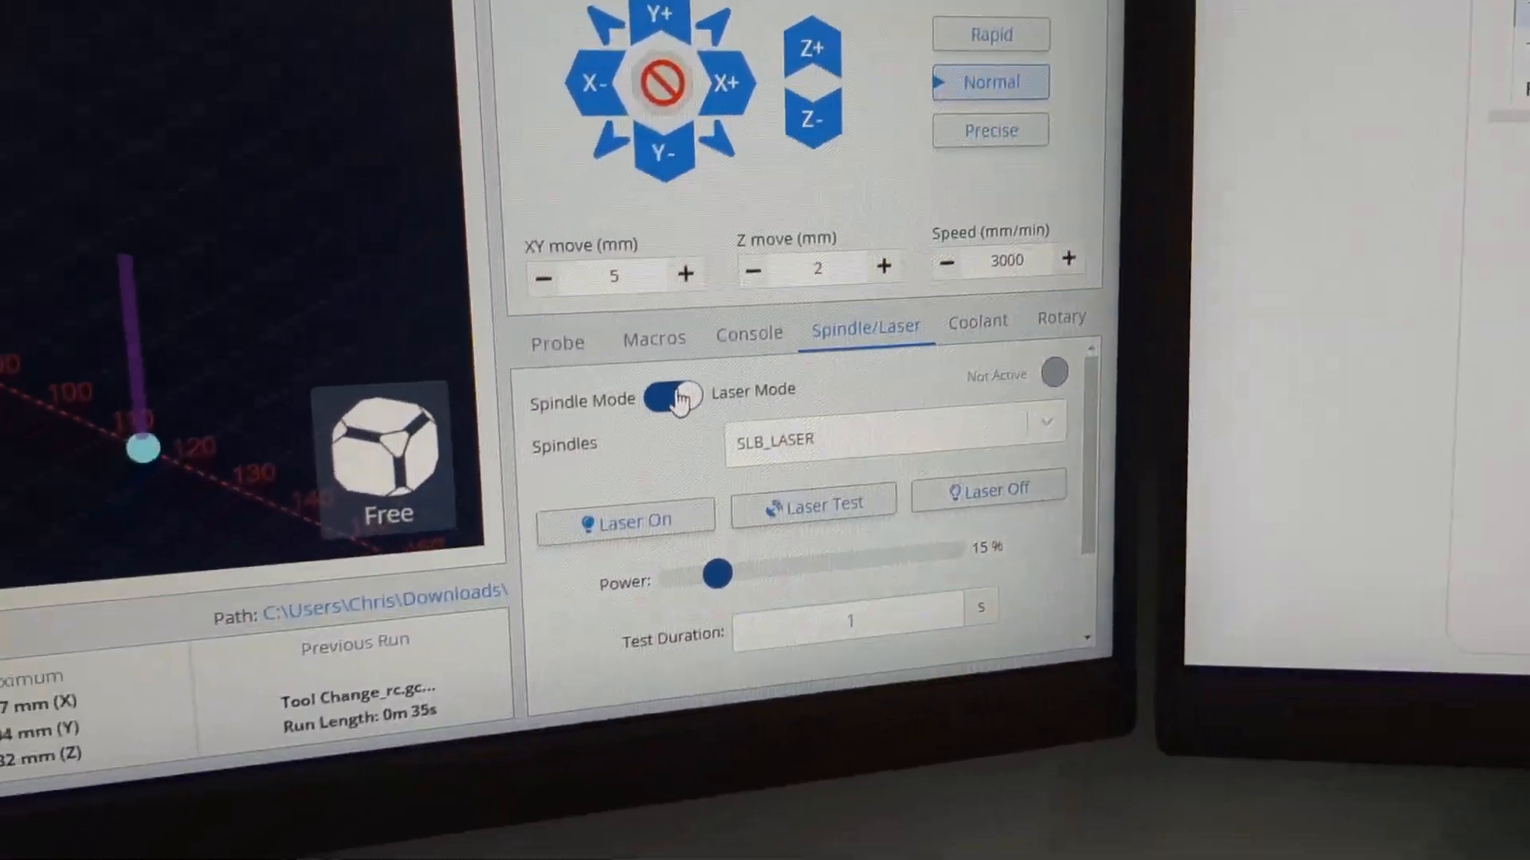
Step: Flip the toggle back to Spindle Mode so SLB_SPINDLE is active
{"action": "left_click", "coordinate": [671, 396]}
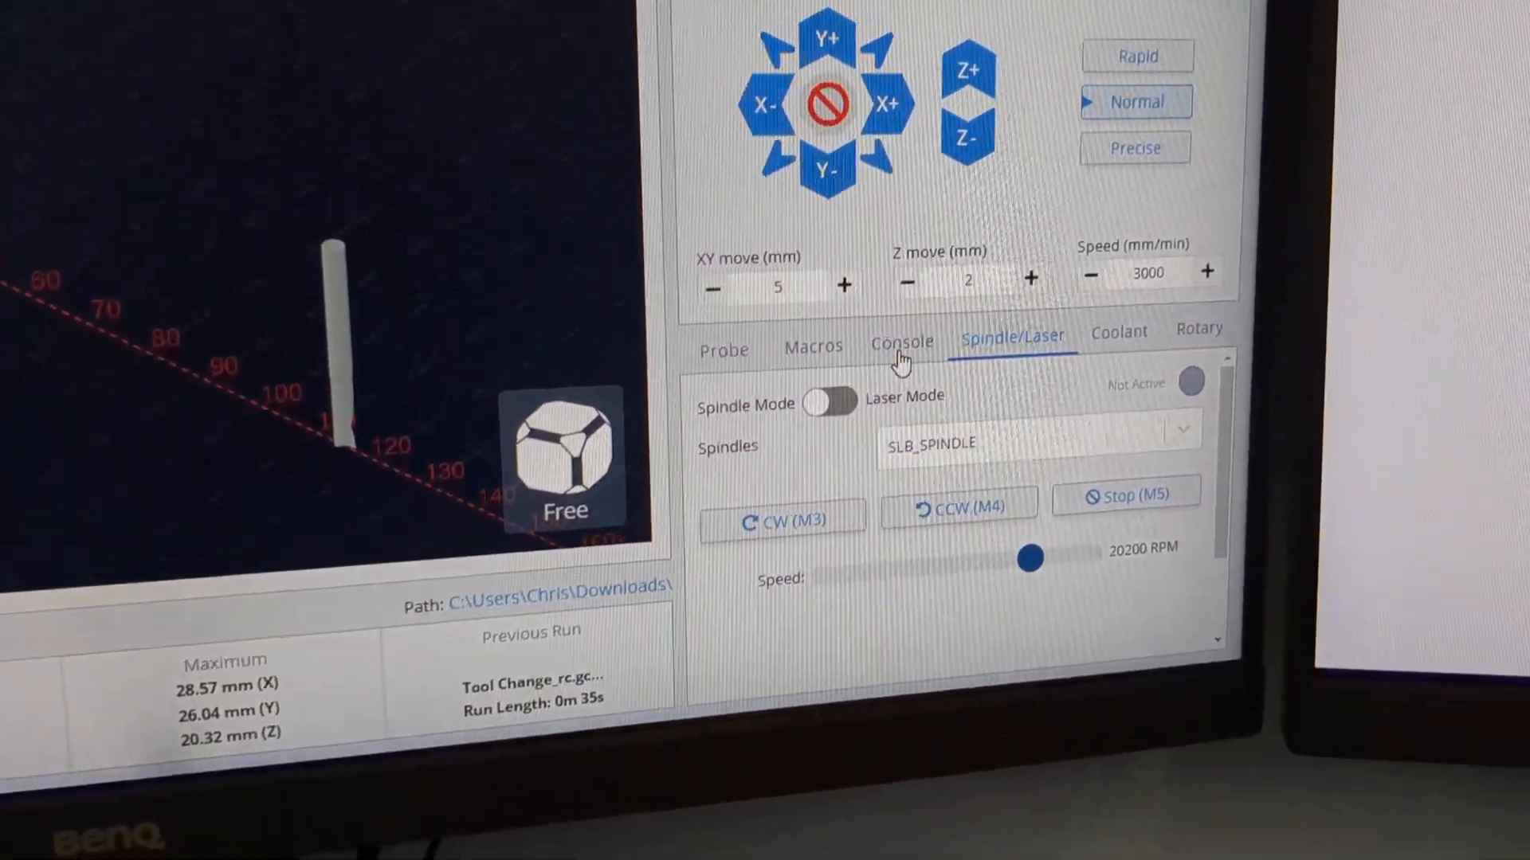
Step: Open the Console and enter the $rst=$ reset command without running it
{"action": "left_click", "coordinate": [903, 341]}
{"action": "type", "text": "$rst"}
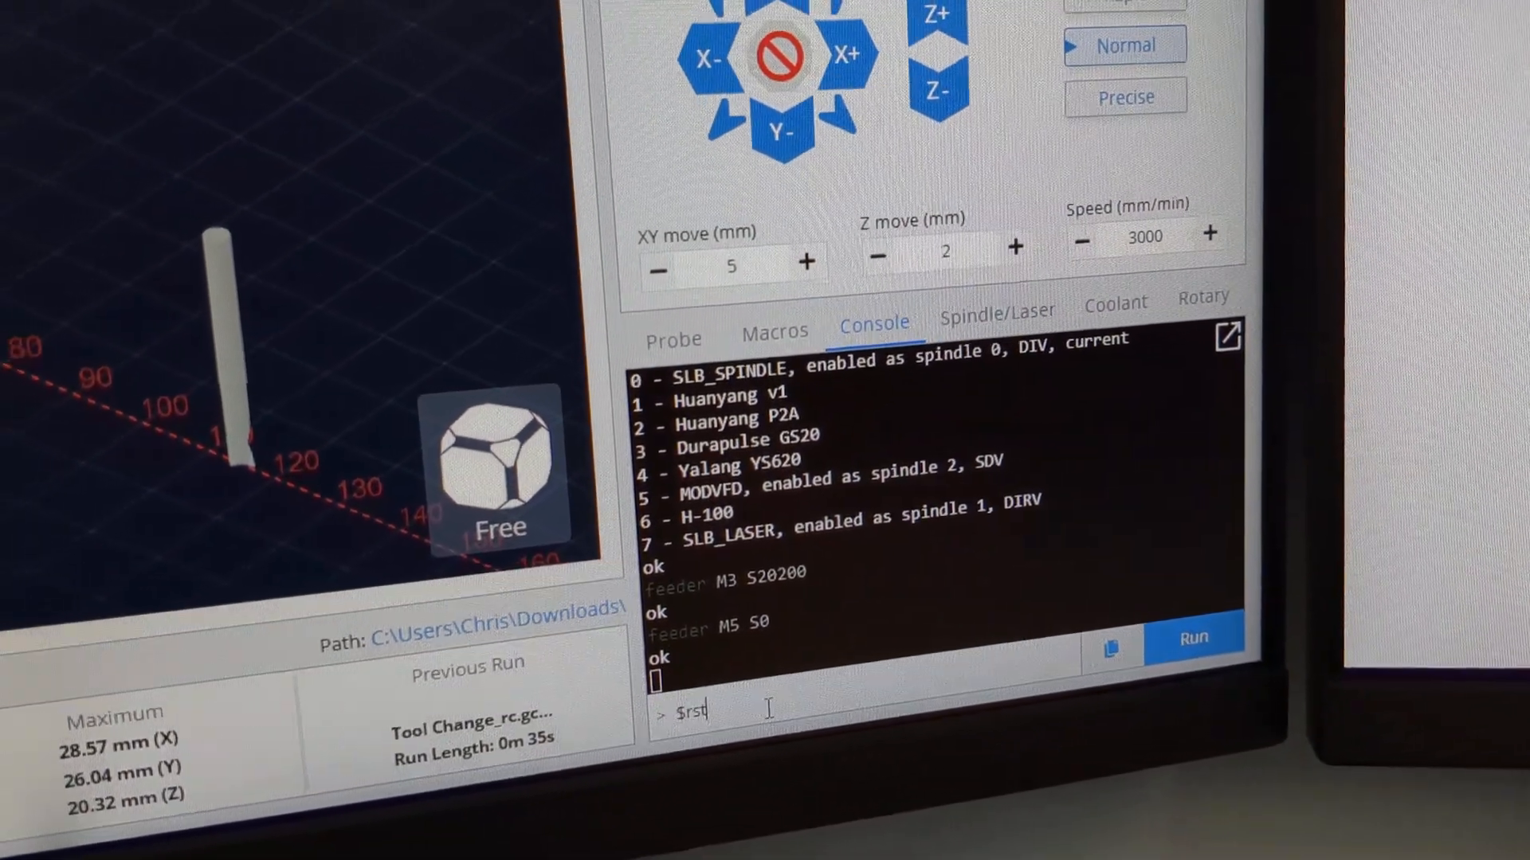
{"action": "type", "text": "=$"}
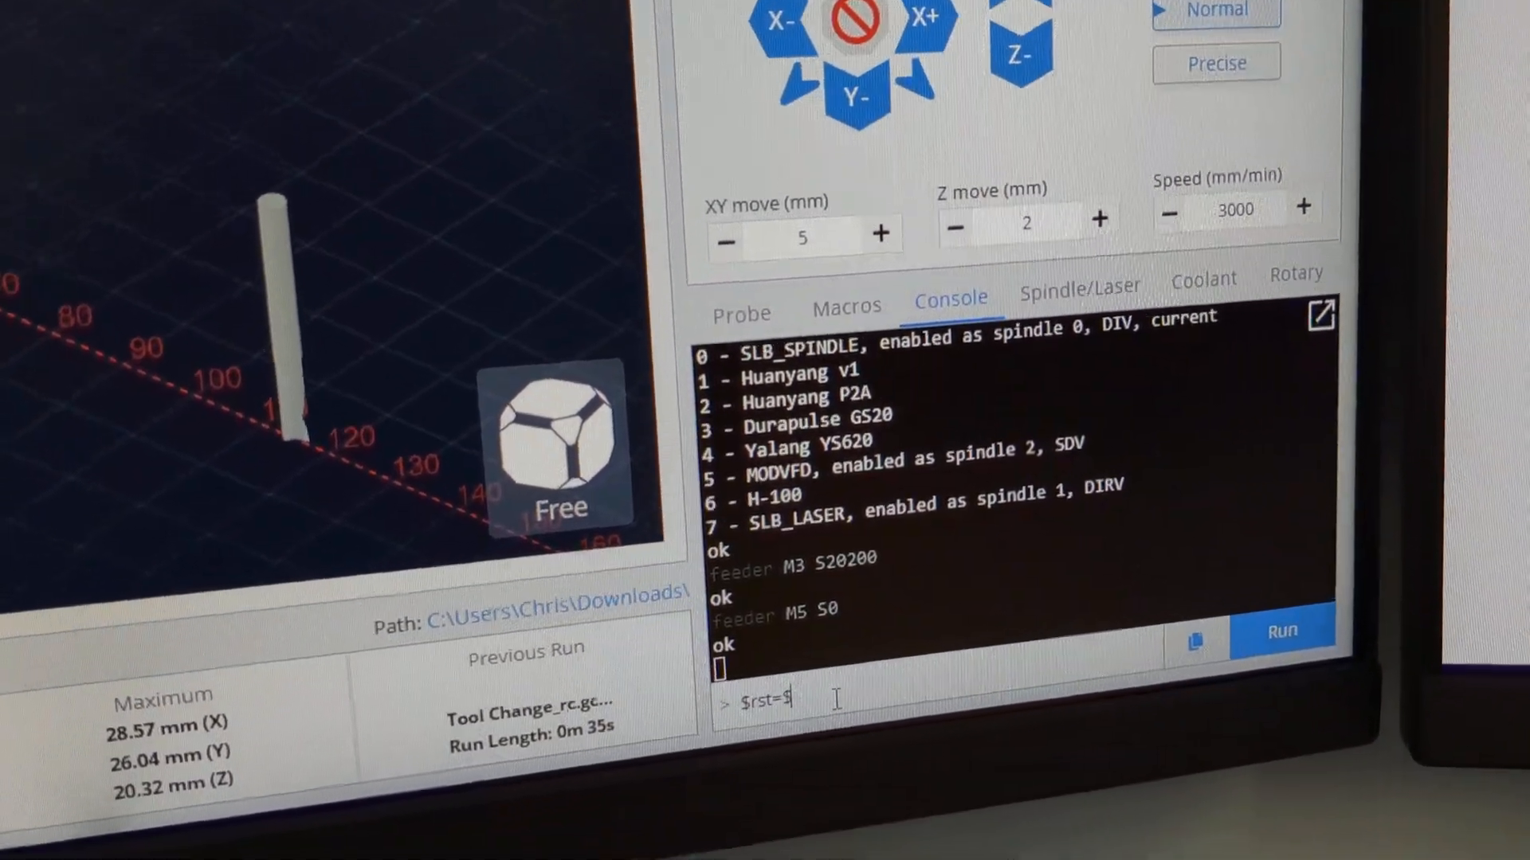